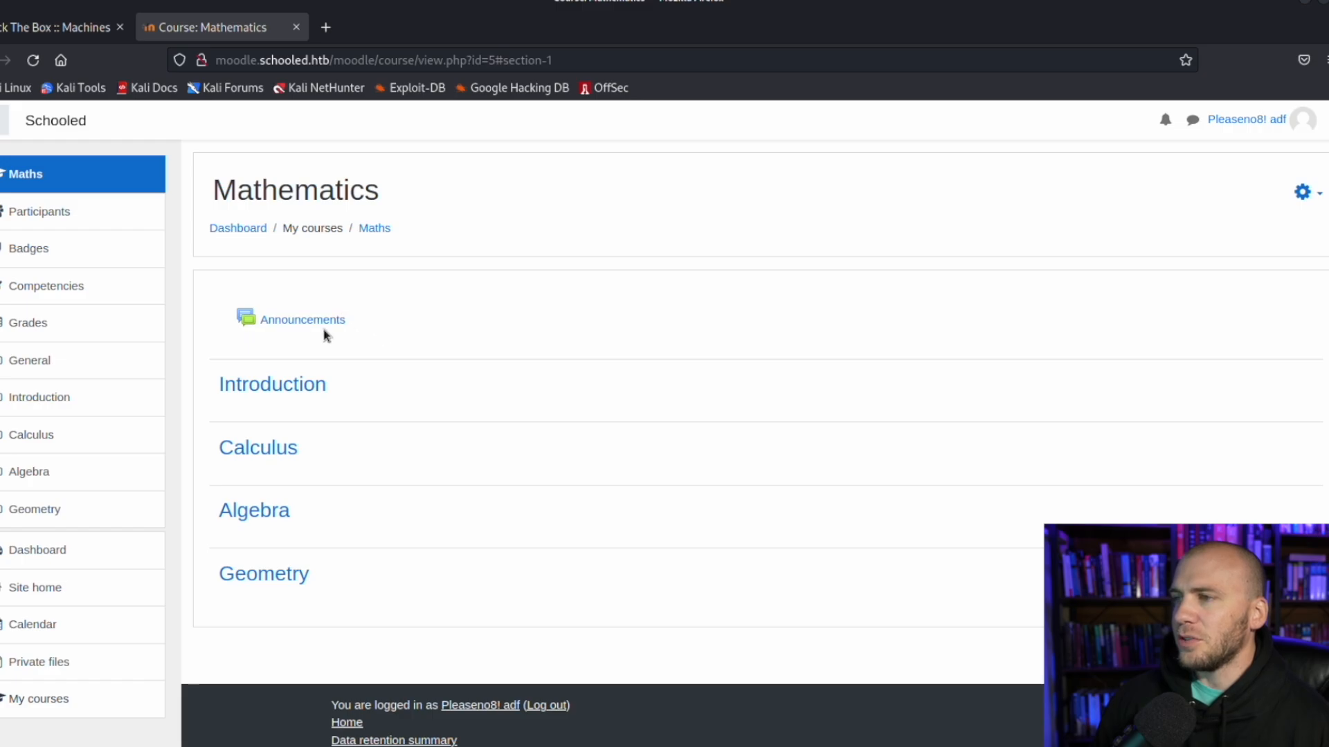
Return to the Mathematics course page and enter its Announcements forum.
{"action": "left_click", "coordinate": [303, 320]}
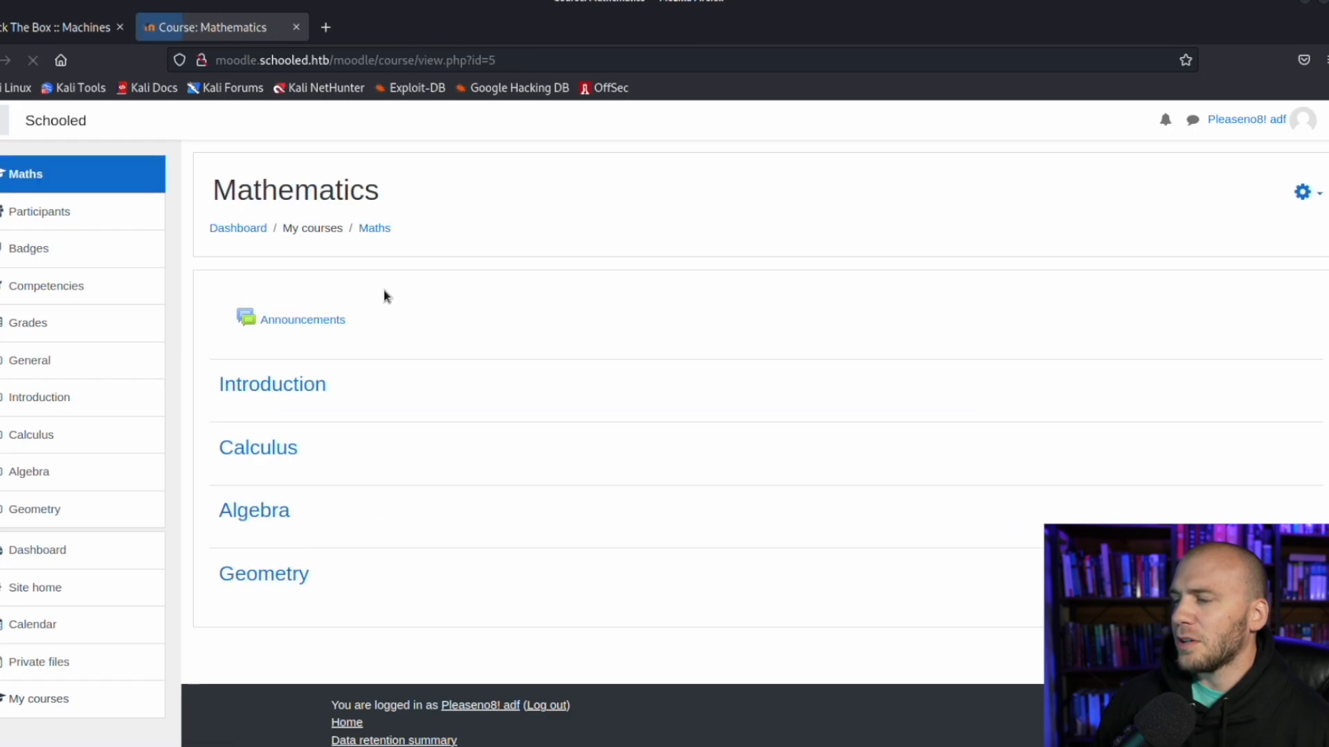
{"action": "left_click", "coordinate": [301, 319]}
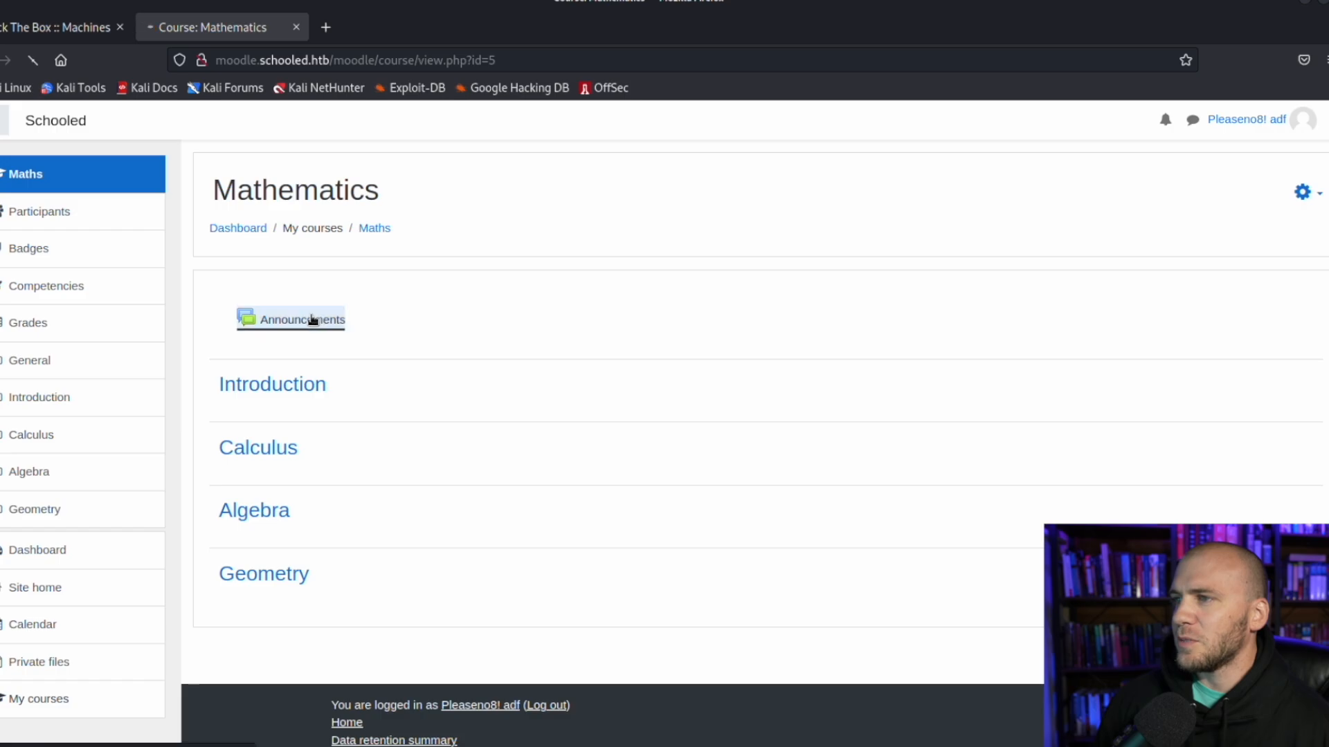
{"action": "left_click", "coordinate": [300, 320]}
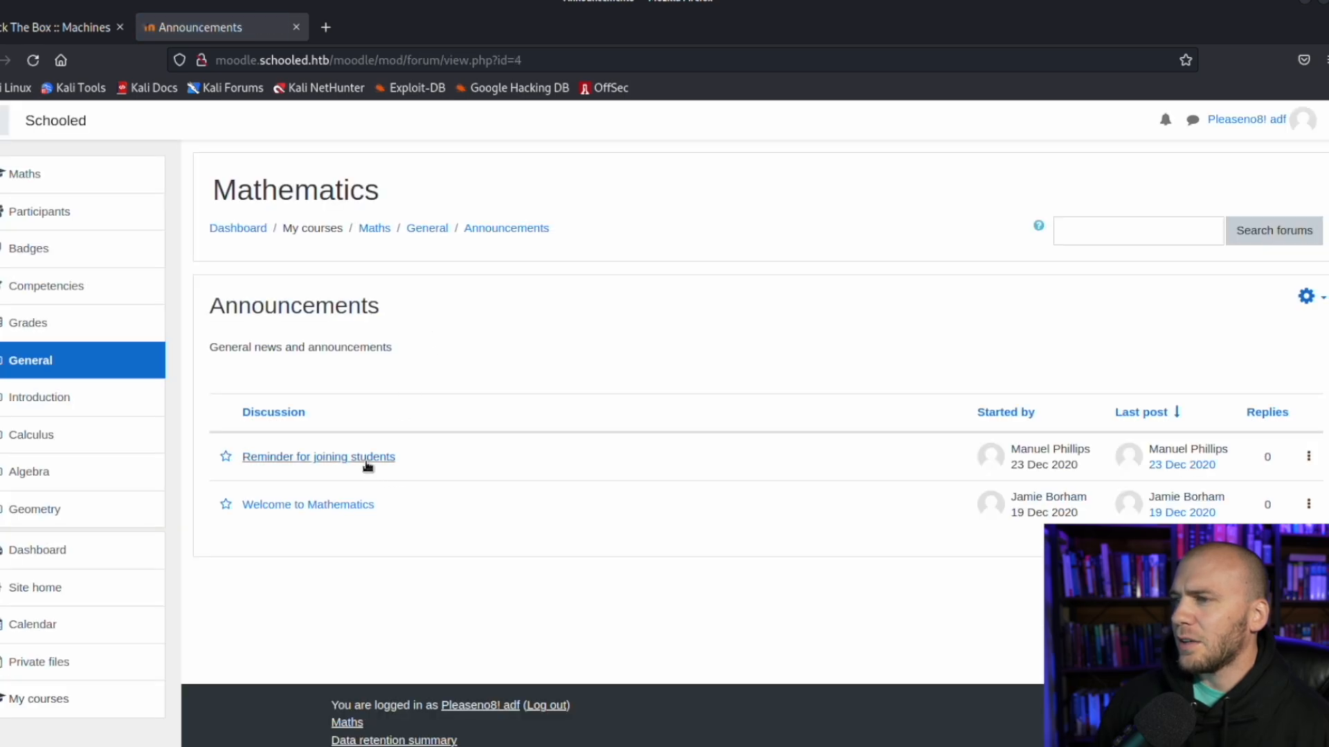
{"action": "left_click", "coordinate": [318, 455]}
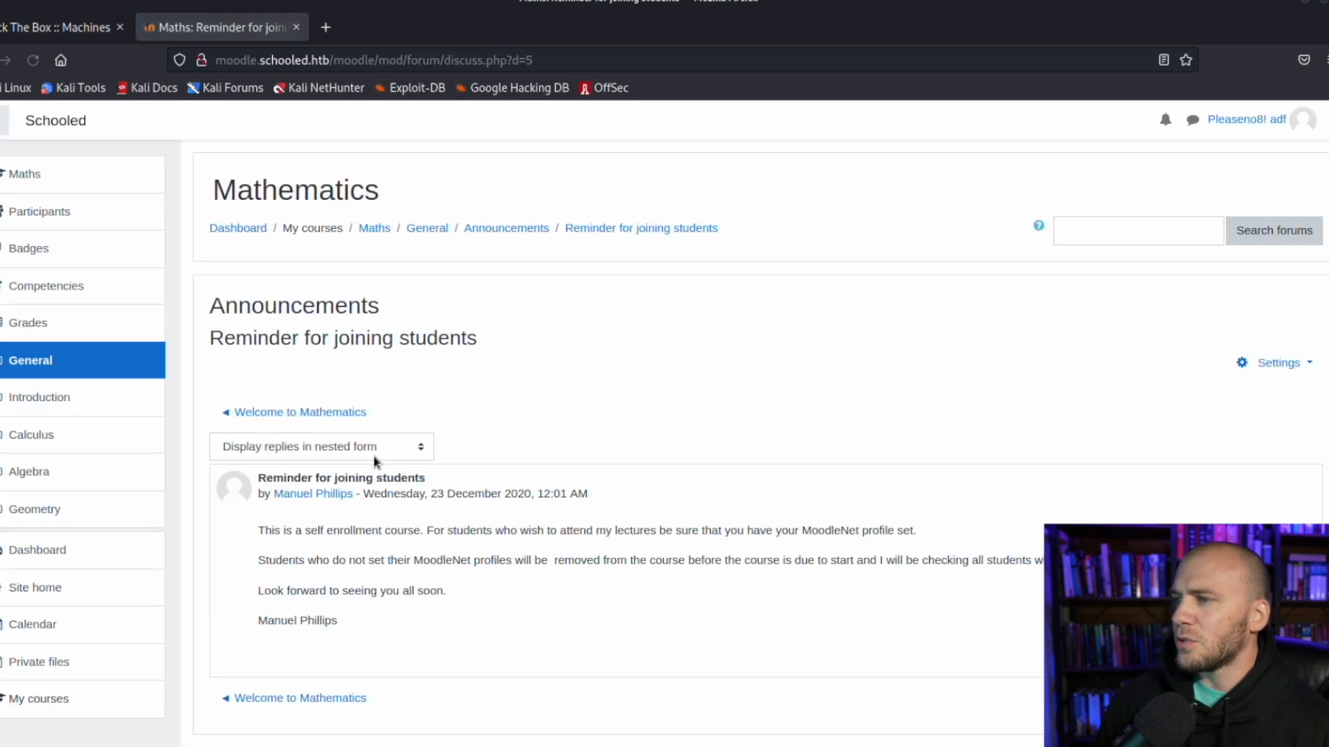
{"action": "scroll", "scroll_direction": "down", "scroll_amount": 3}
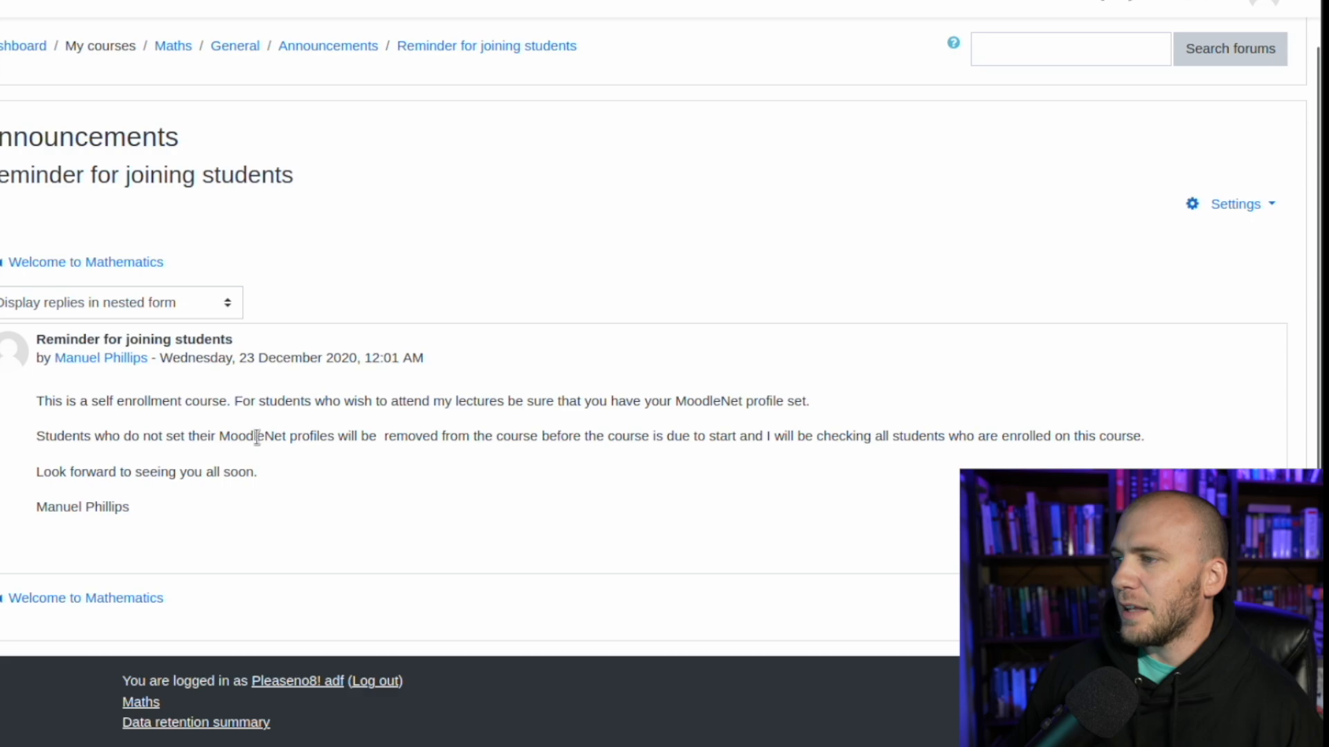
{"action": "left_click_drag", "start_coordinate": [255, 436], "coordinate": [538, 436]}
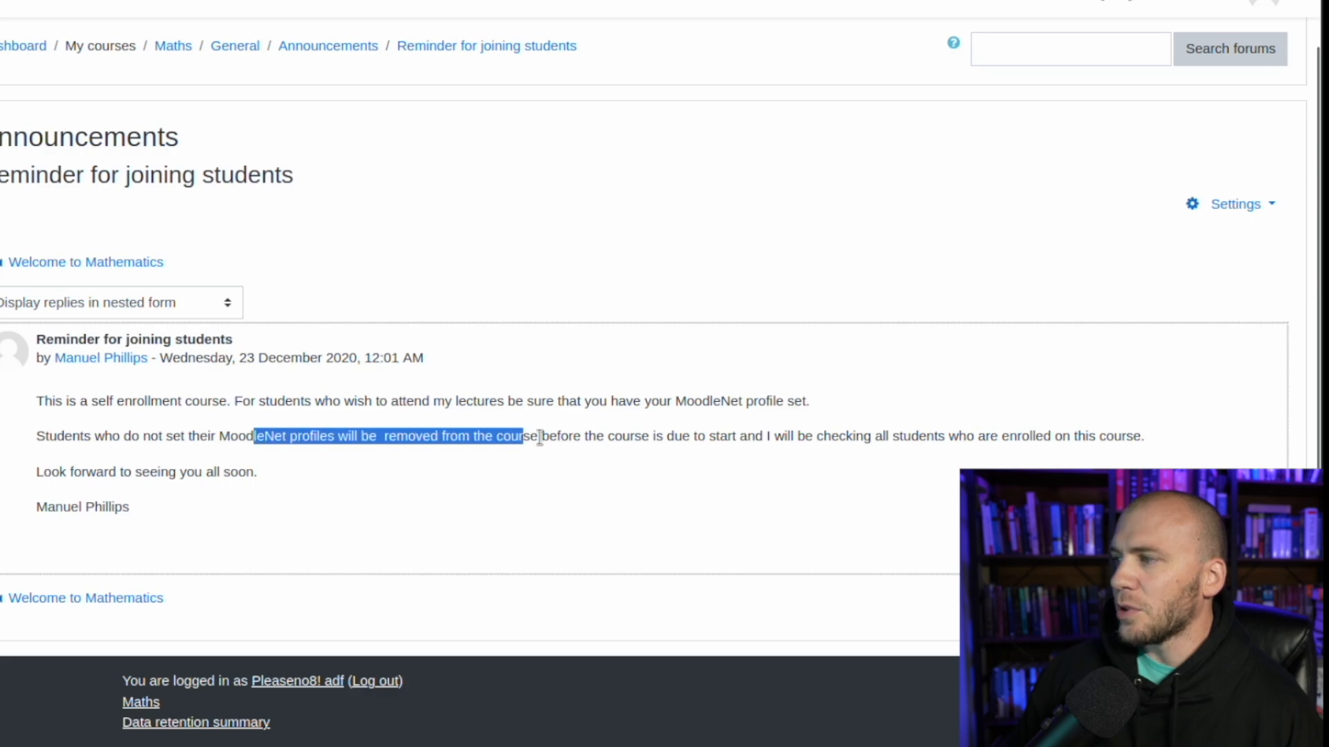
{"action": "left_click_drag", "start_coordinate": [538, 436], "coordinate": [1141, 436]}
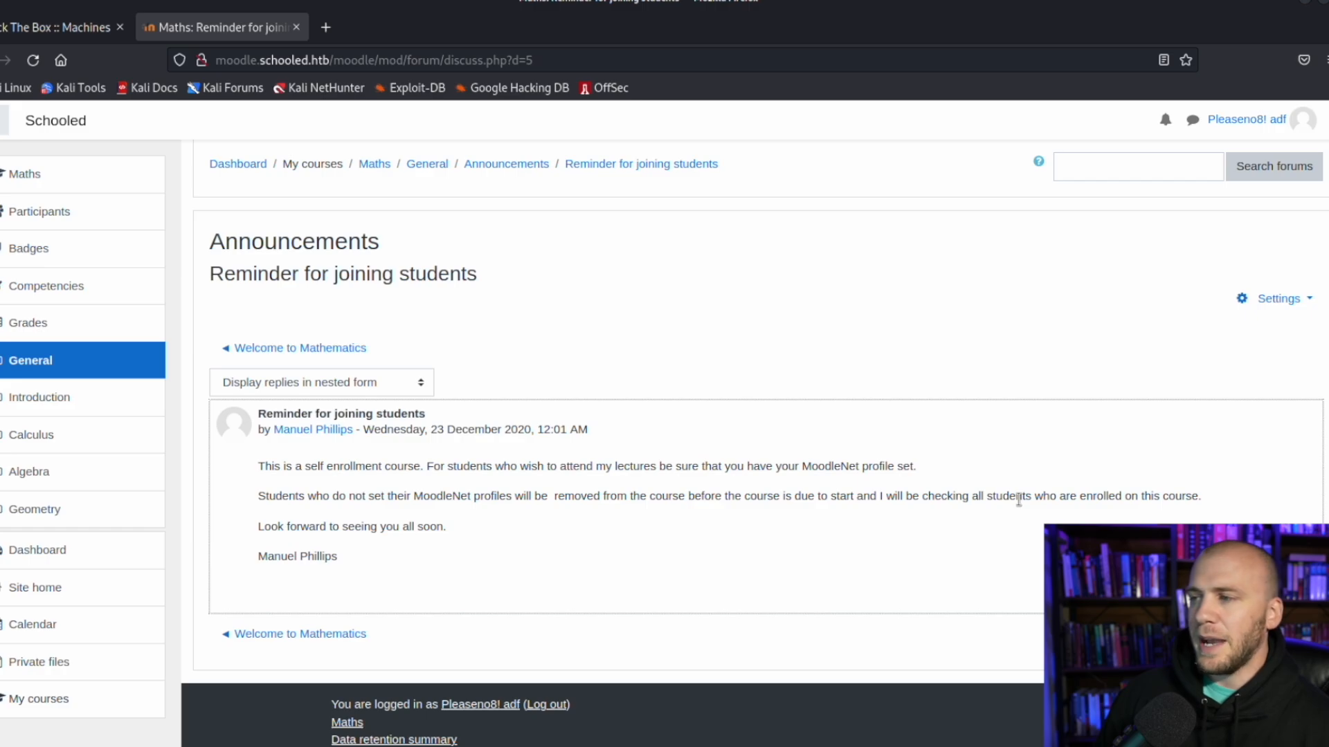
{"action": "left_click_drag", "start_coordinate": [797, 496], "coordinate": [1046, 496]}
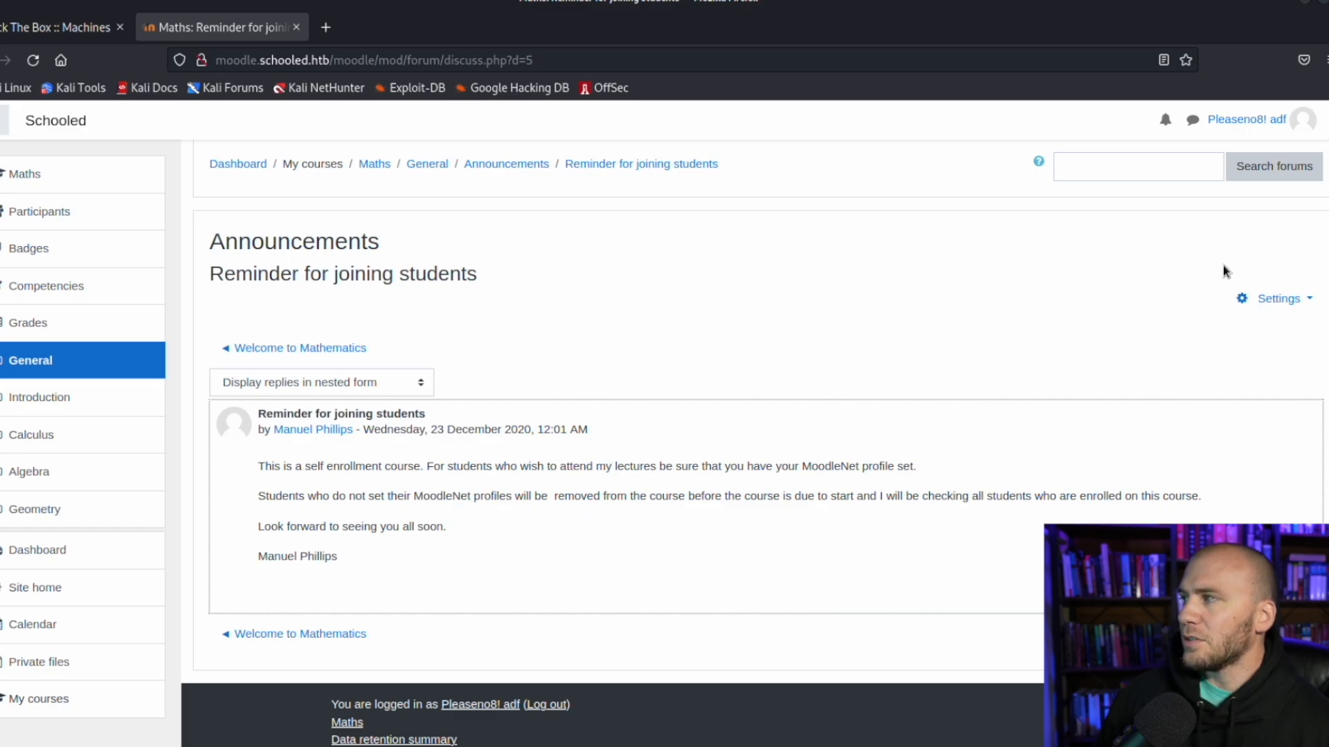
From the user menu reach your Profile page and start editing it, showing the empty MoodleNet field.
{"action": "left_click", "coordinate": [1247, 119]}
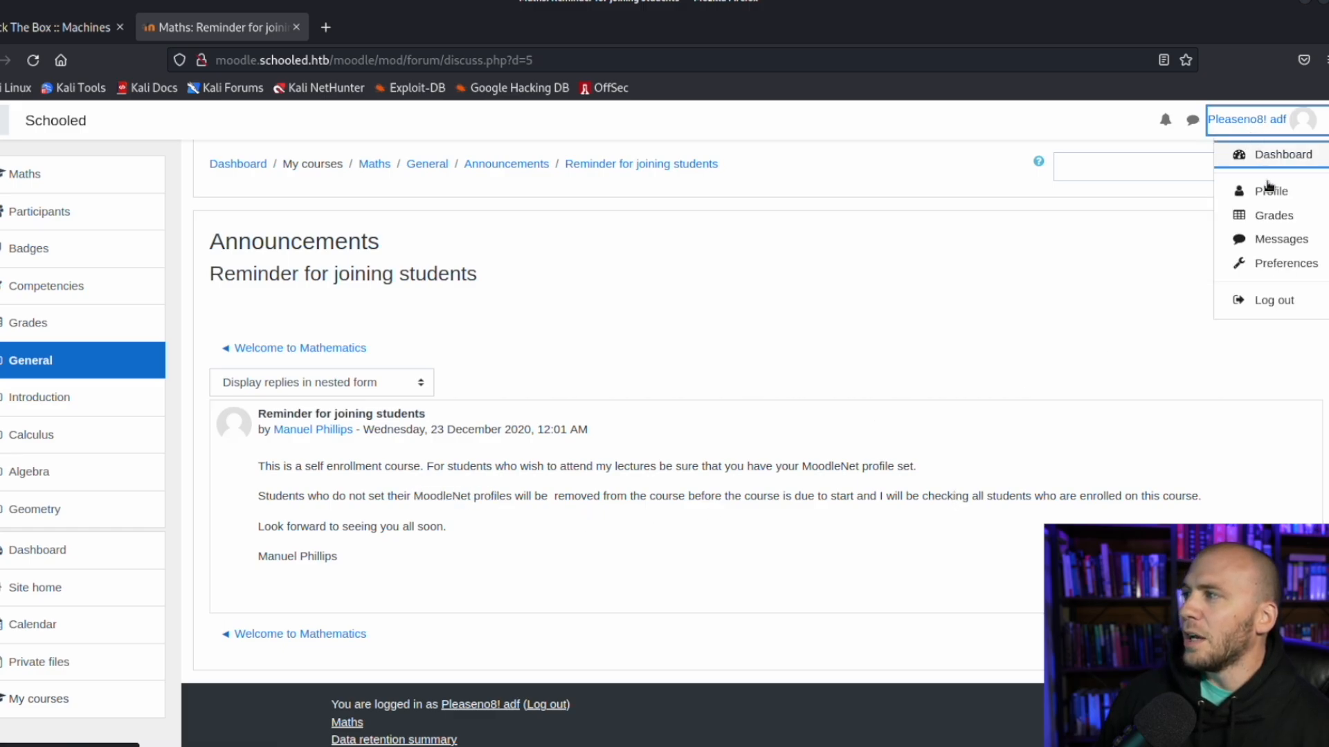
{"action": "left_click", "coordinate": [1274, 191]}
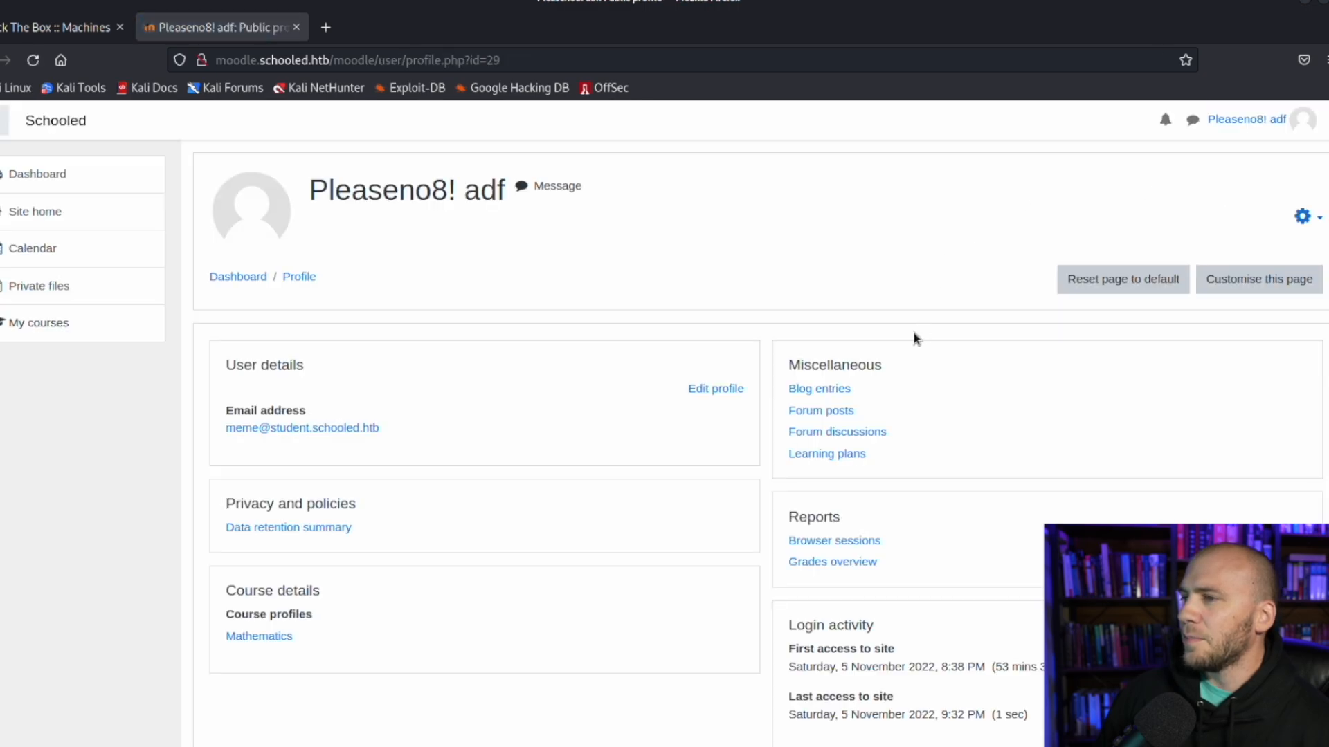
{"action": "left_click", "coordinate": [716, 388]}
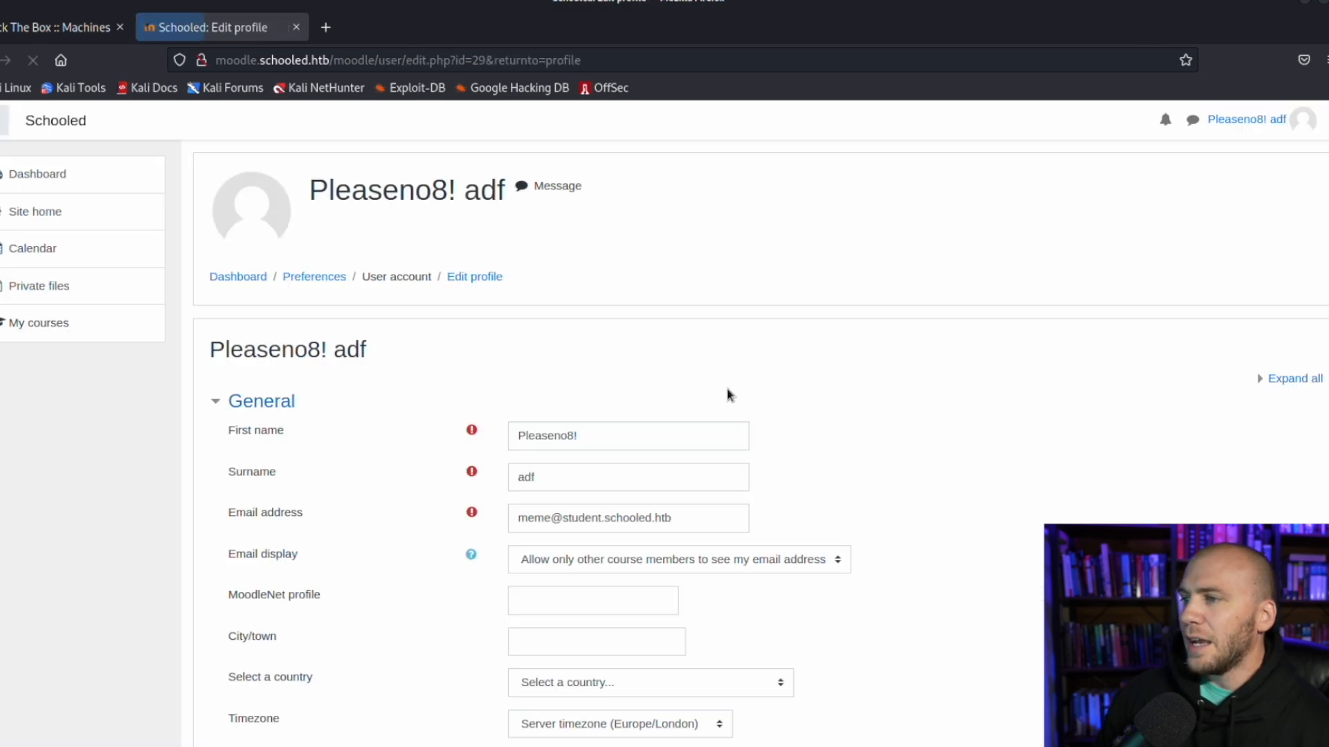
{"action": "scroll", "scroll_direction": "down", "scroll_amount": 3}
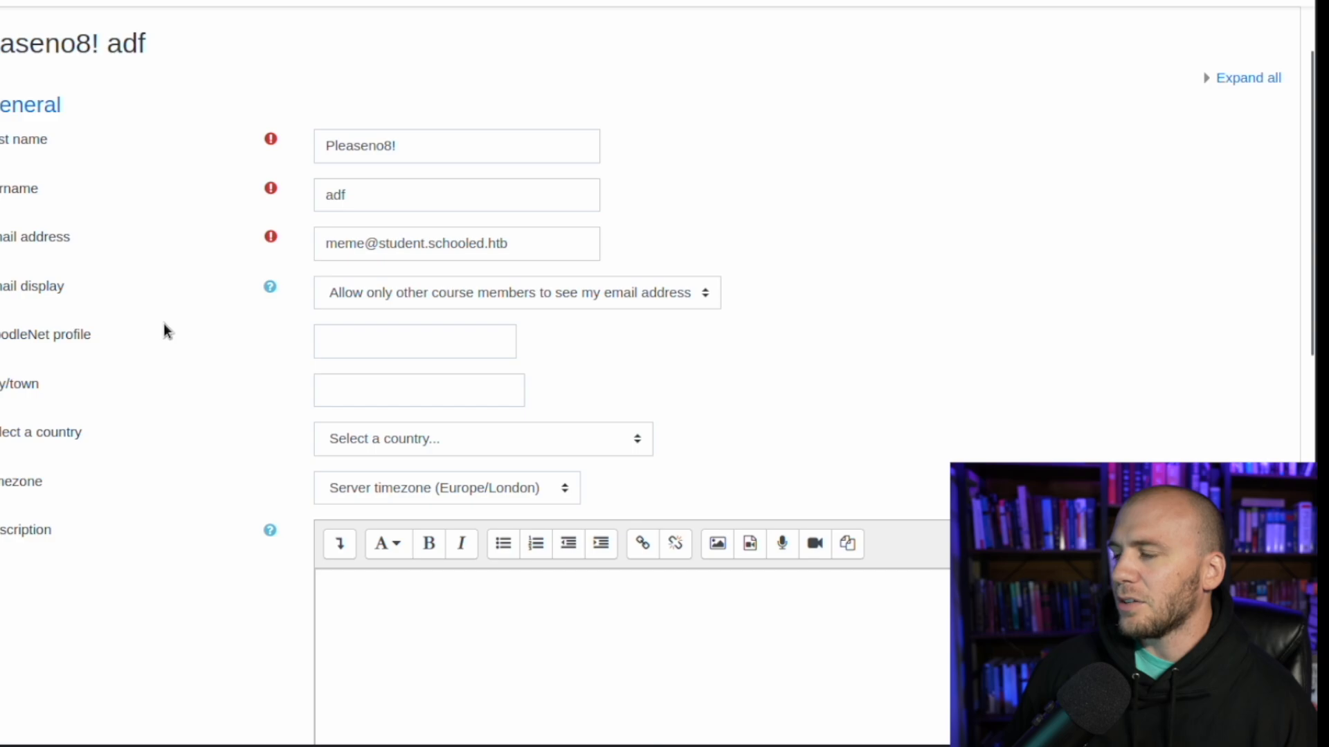
{"action": "mouse_move", "coordinate": [429, 342]}
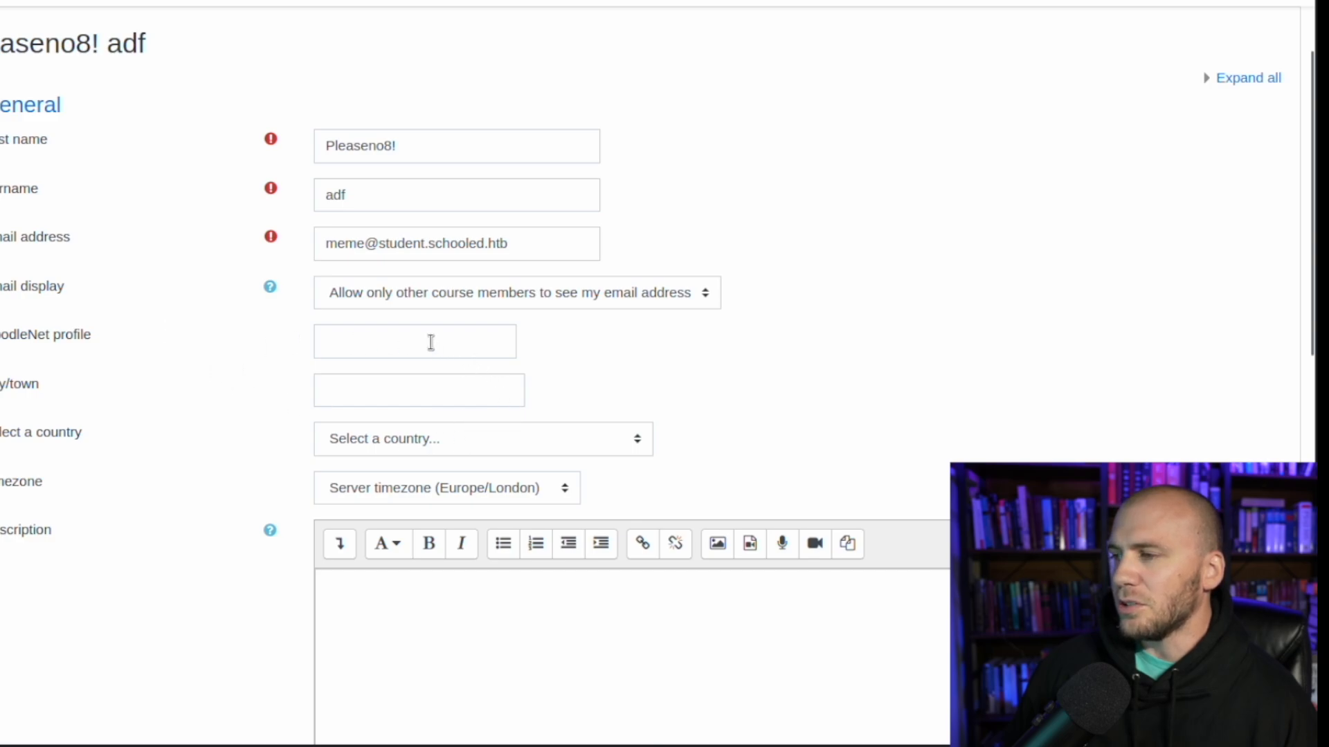
{"action": "mouse_move", "coordinate": [765, 447]}
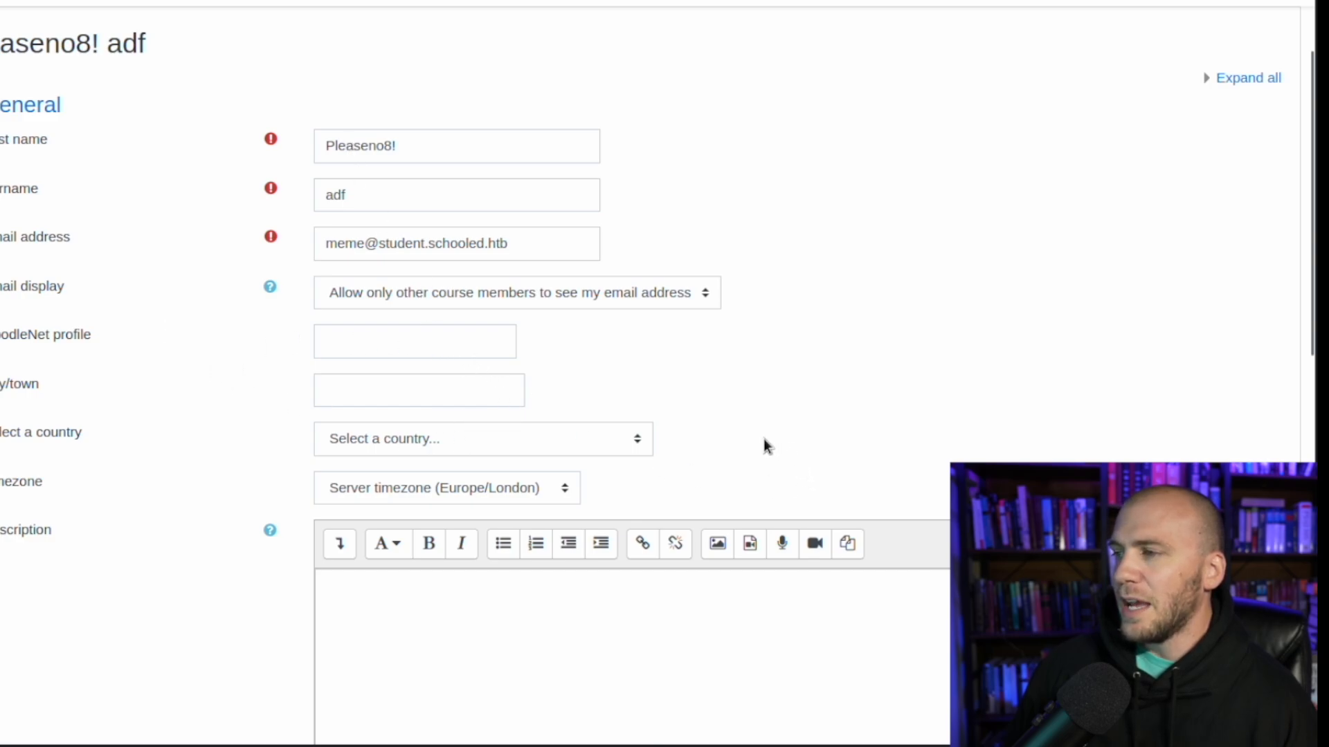
Set the MoodleNet profile to <strong>something</strong> and update the profile so 'something' shows in bold.
{"action": "left_click", "coordinate": [414, 342]}
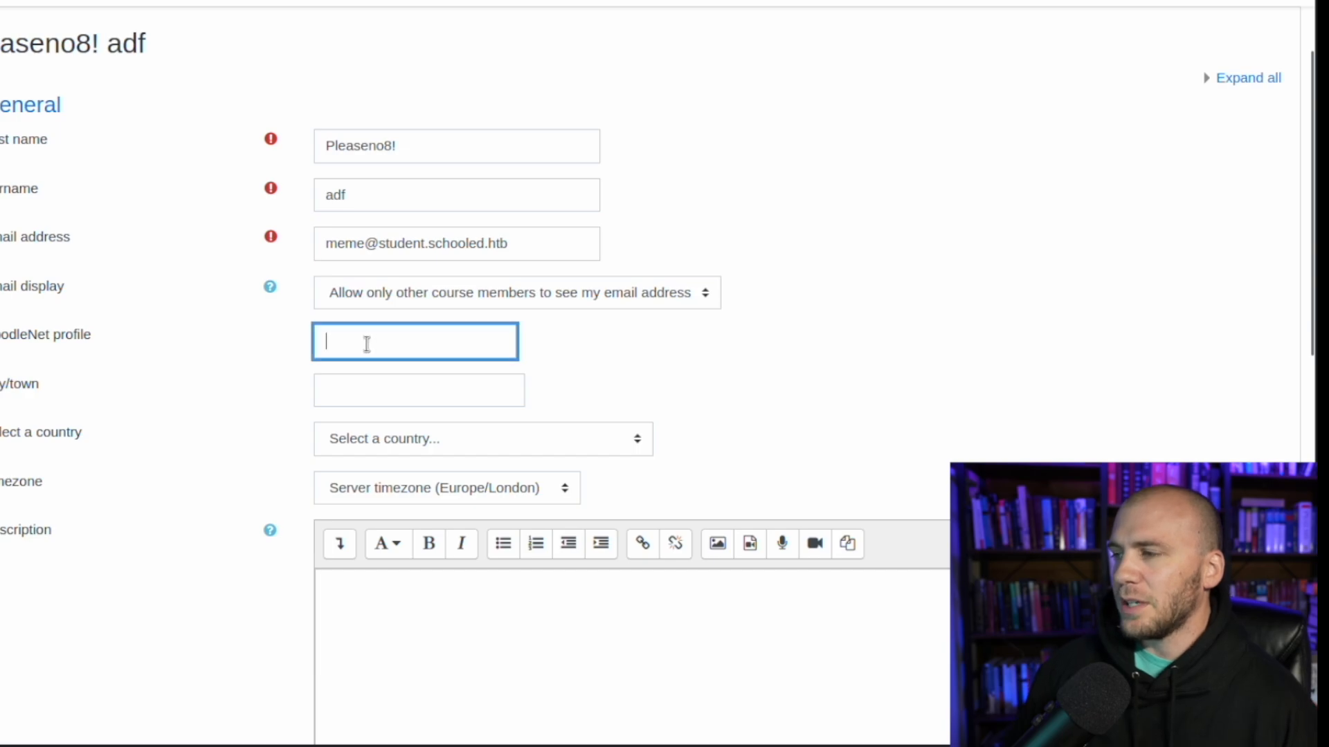
{"action": "type", "text": "<b>somethi"}
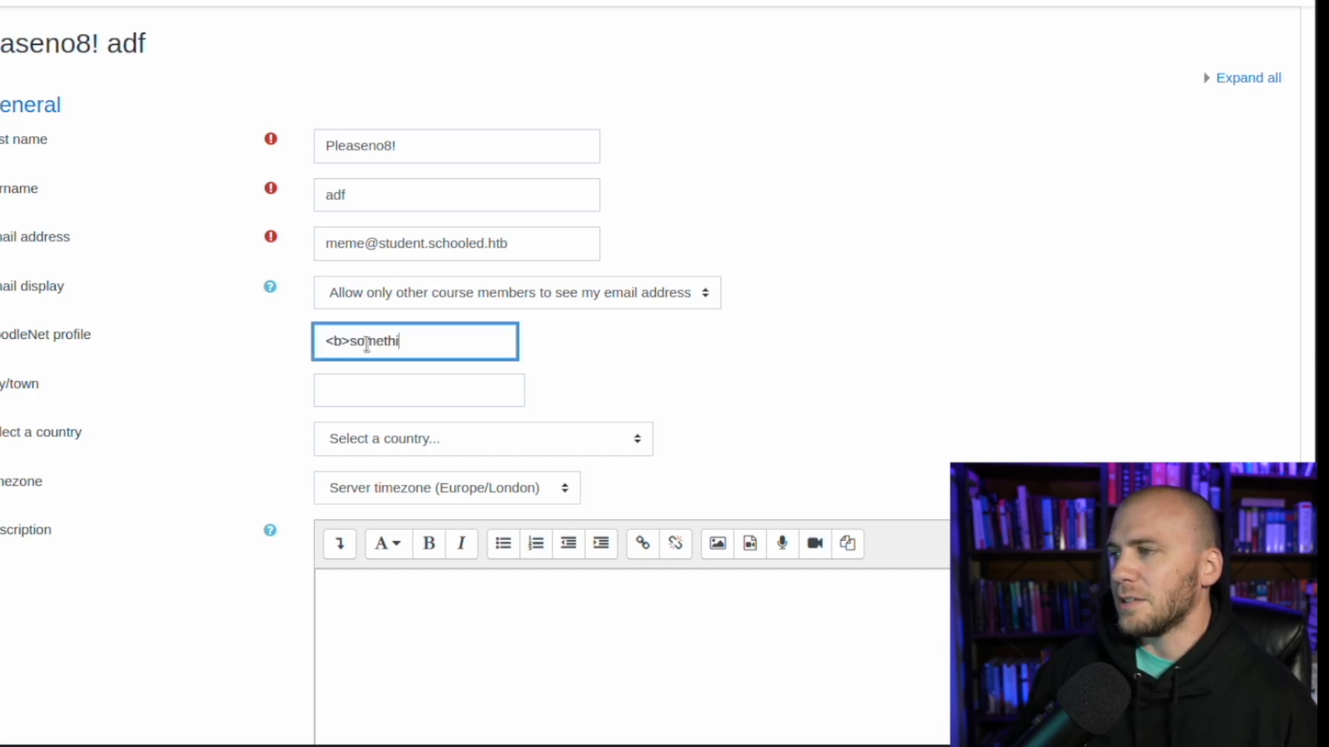
{"action": "key", "text": "Backspace"}
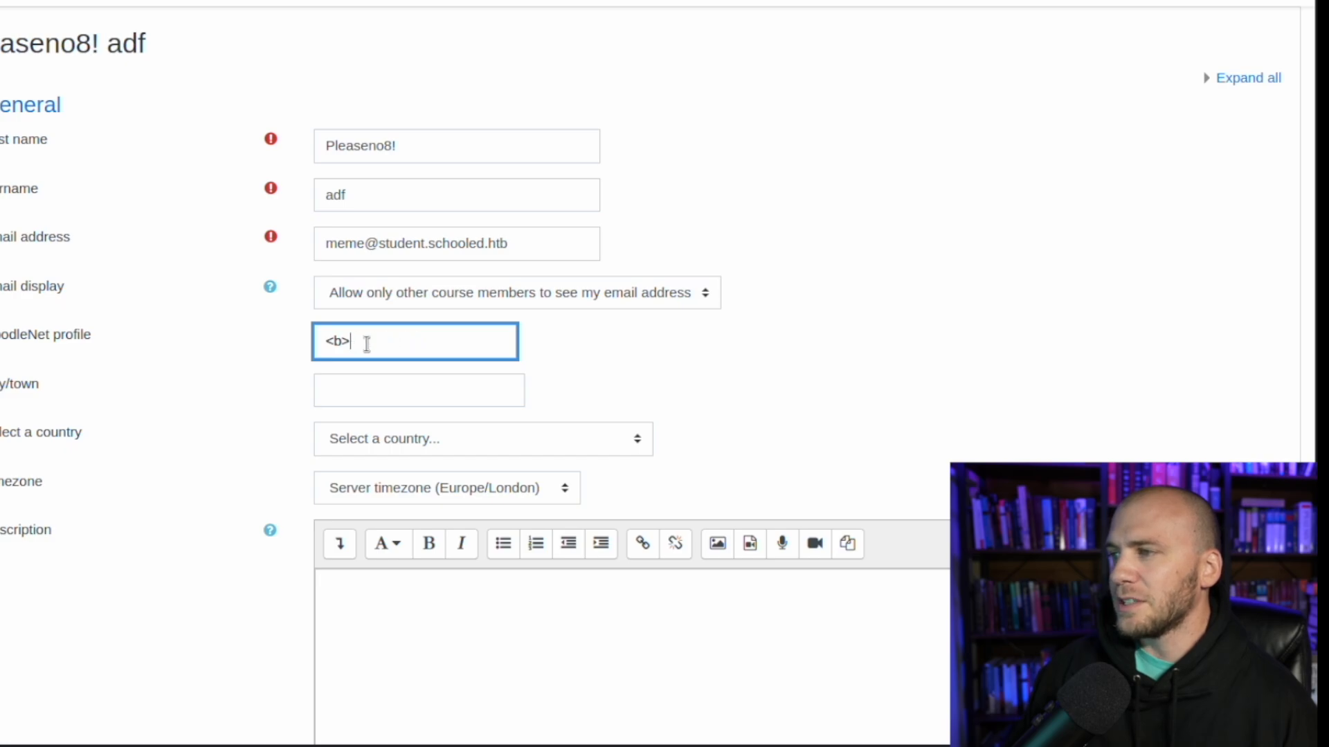
{"action": "type", "text": "strong"}
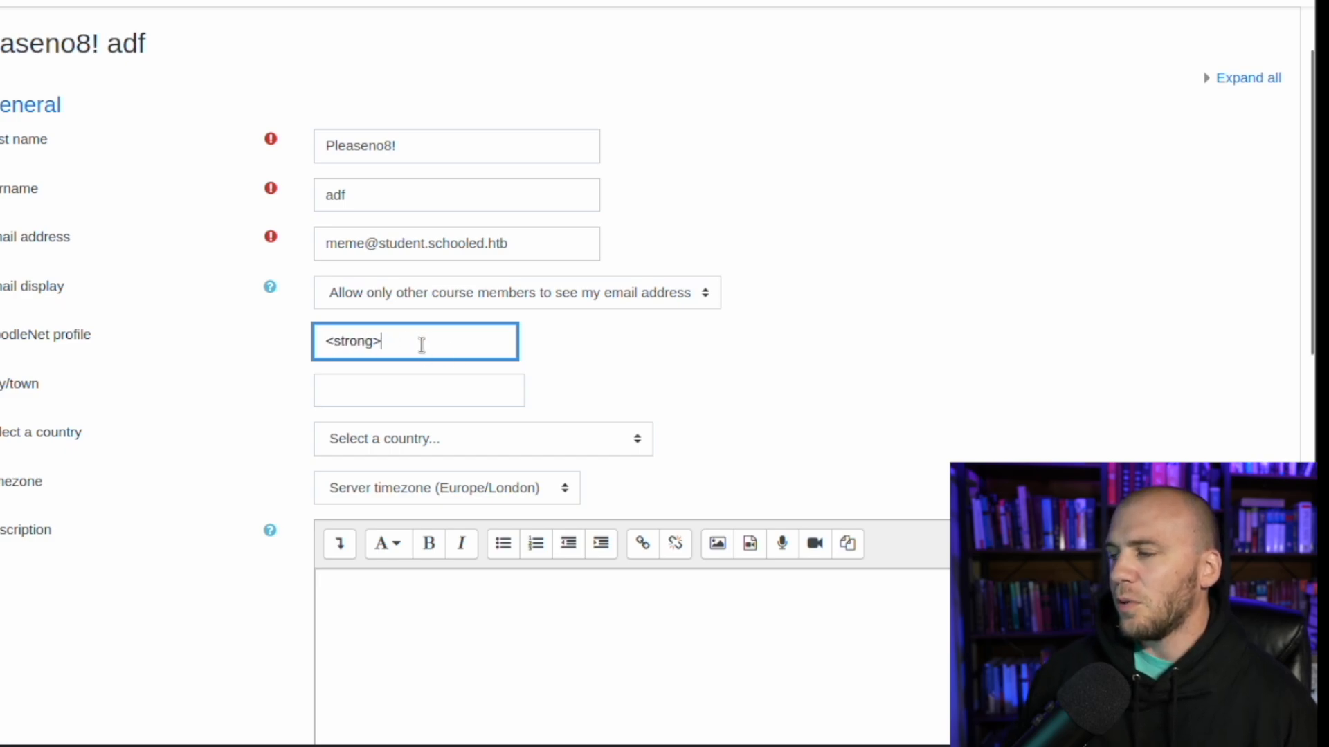
{"action": "type", "text": "something</strong>"}
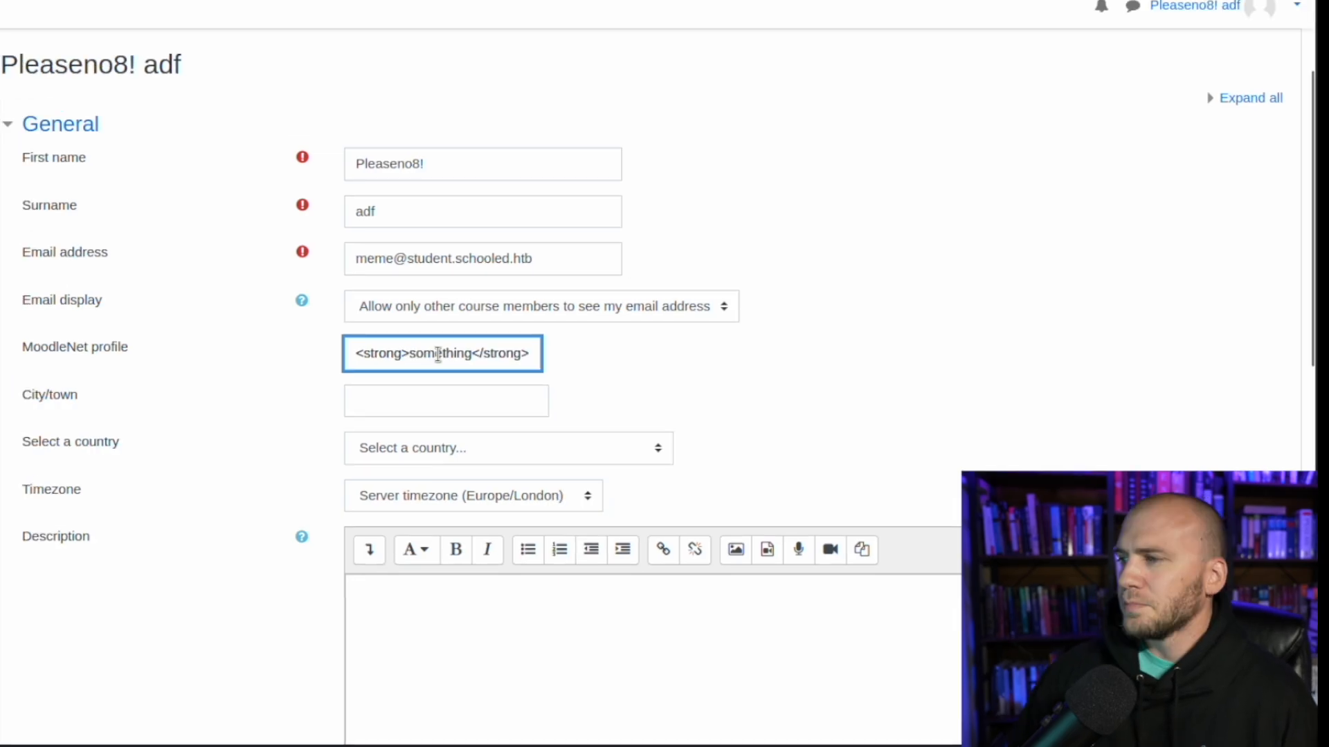
{"action": "scroll", "scroll_direction": "down", "scroll_amount": 3}
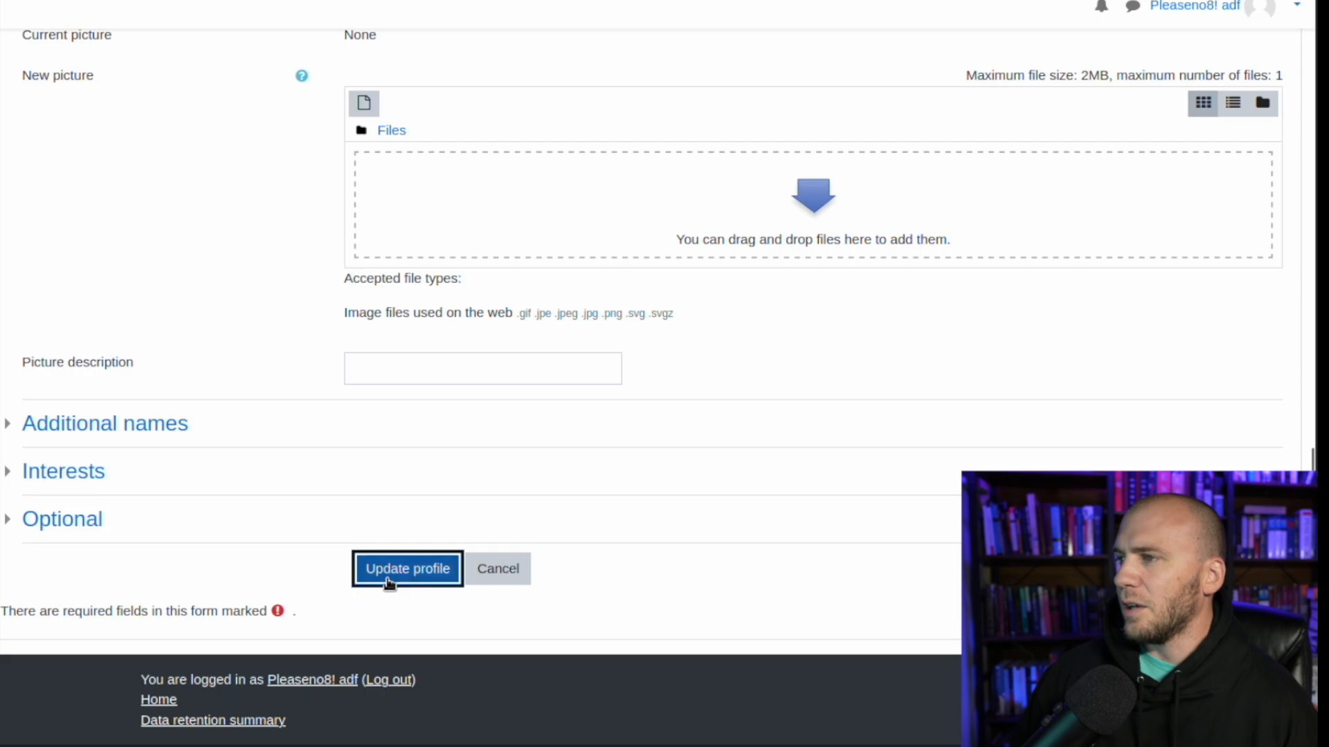
{"action": "left_click", "coordinate": [407, 569]}
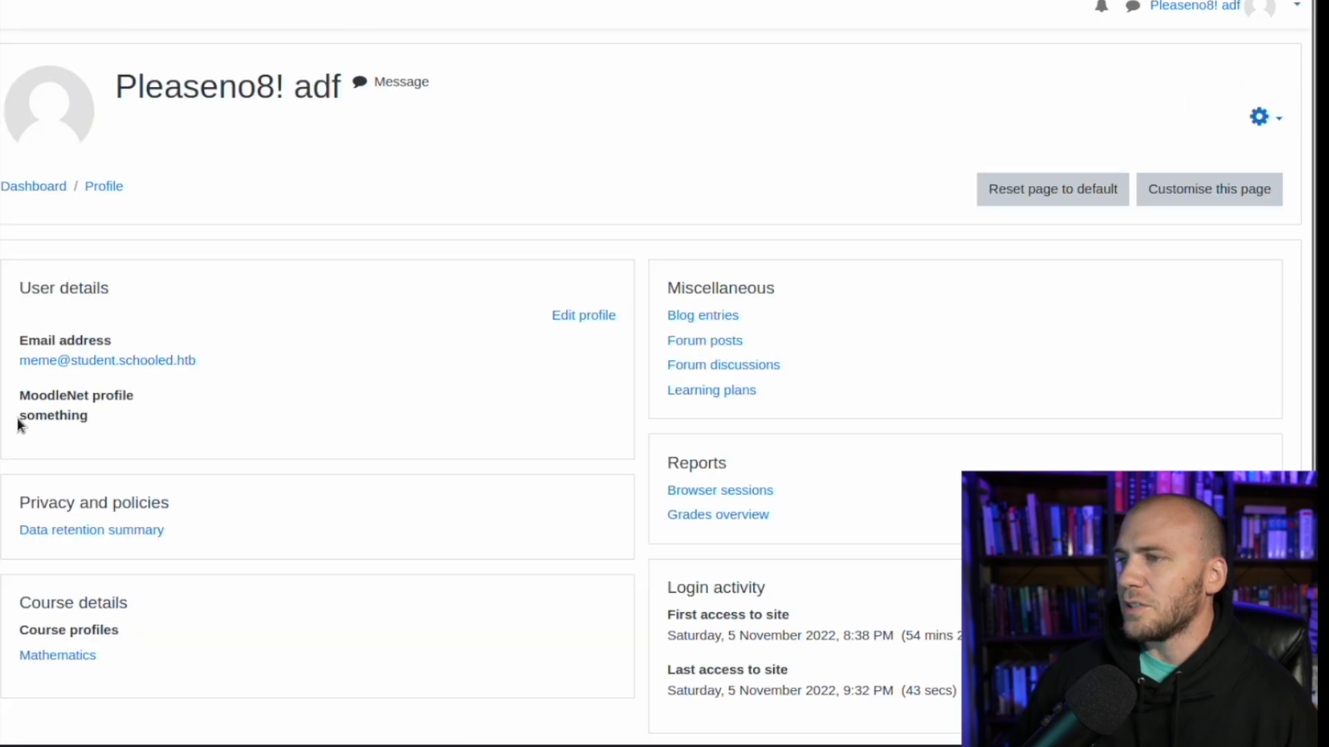
{"action": "scroll", "scroll_direction": "down", "scroll_amount": 3}
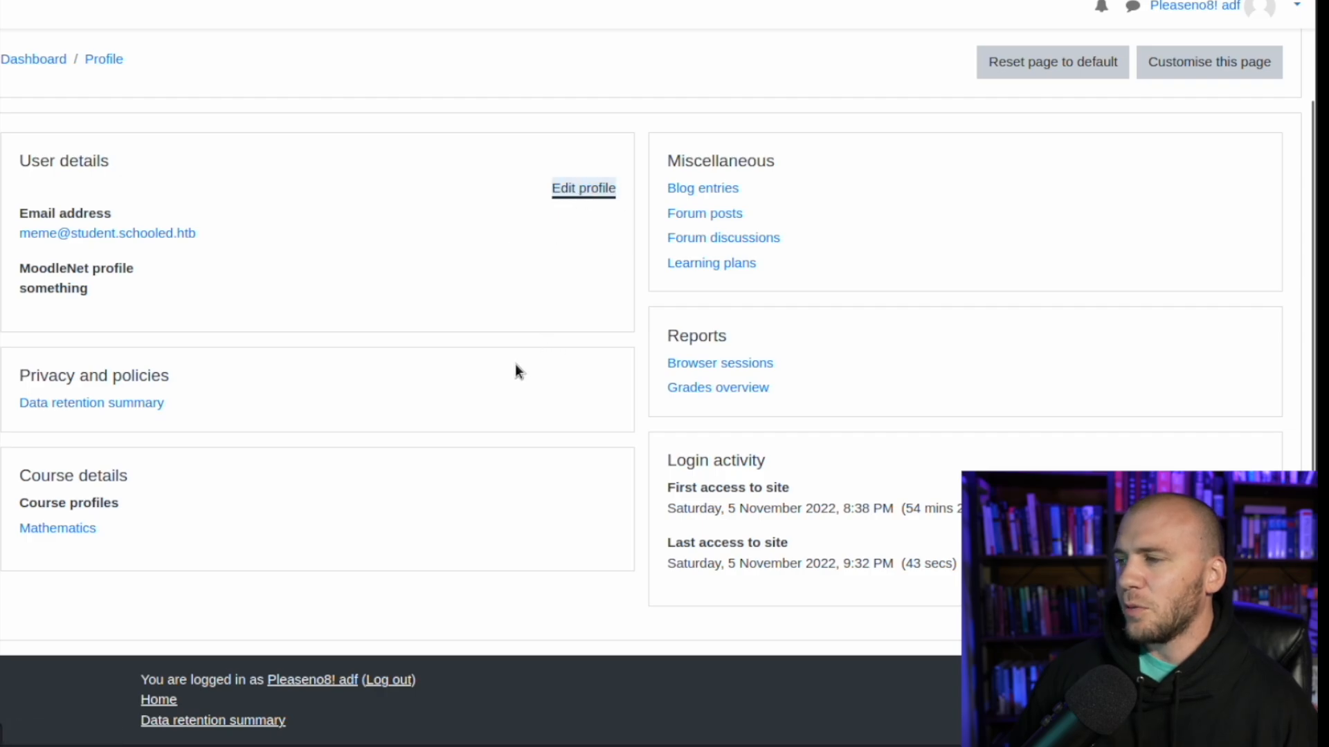
Replace the MoodleNet profile value with a <script>alert("1")</script> test payload.
{"action": "left_click", "coordinate": [583, 187]}
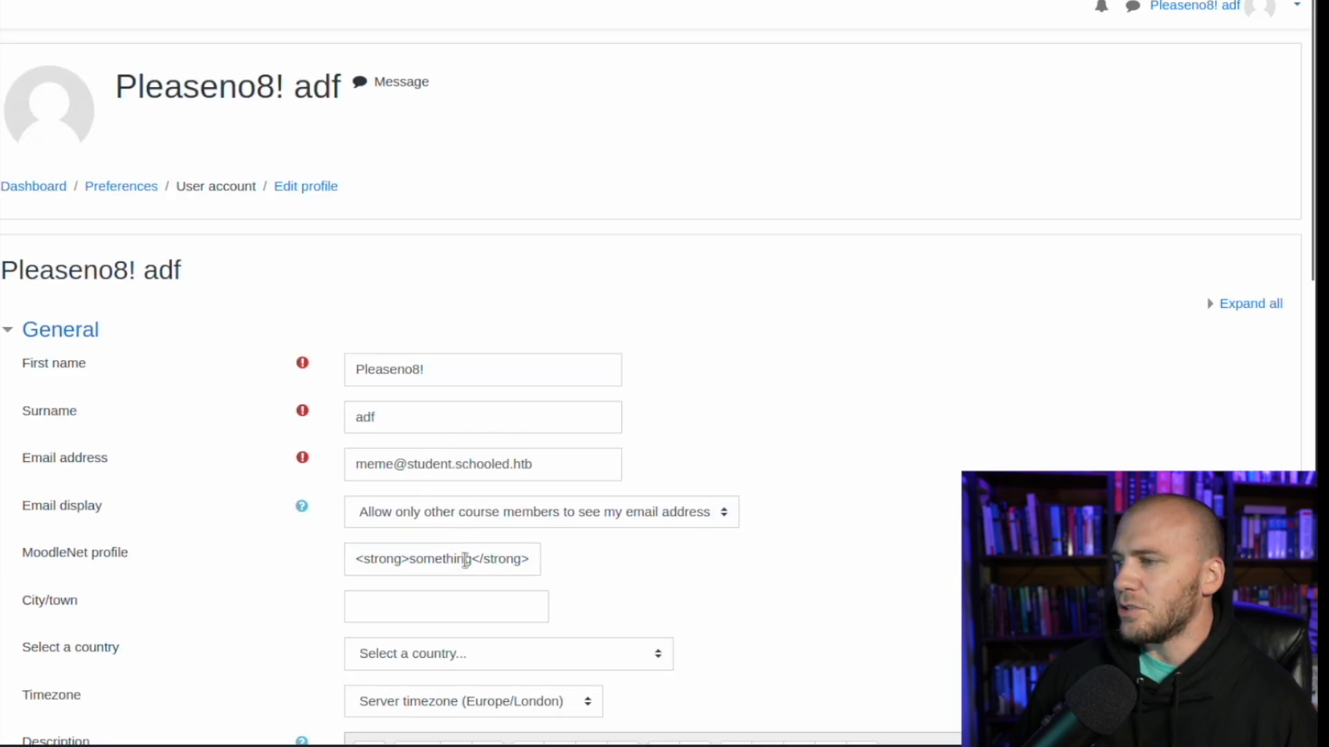
{"action": "triple_click", "coordinate": [442, 557]}
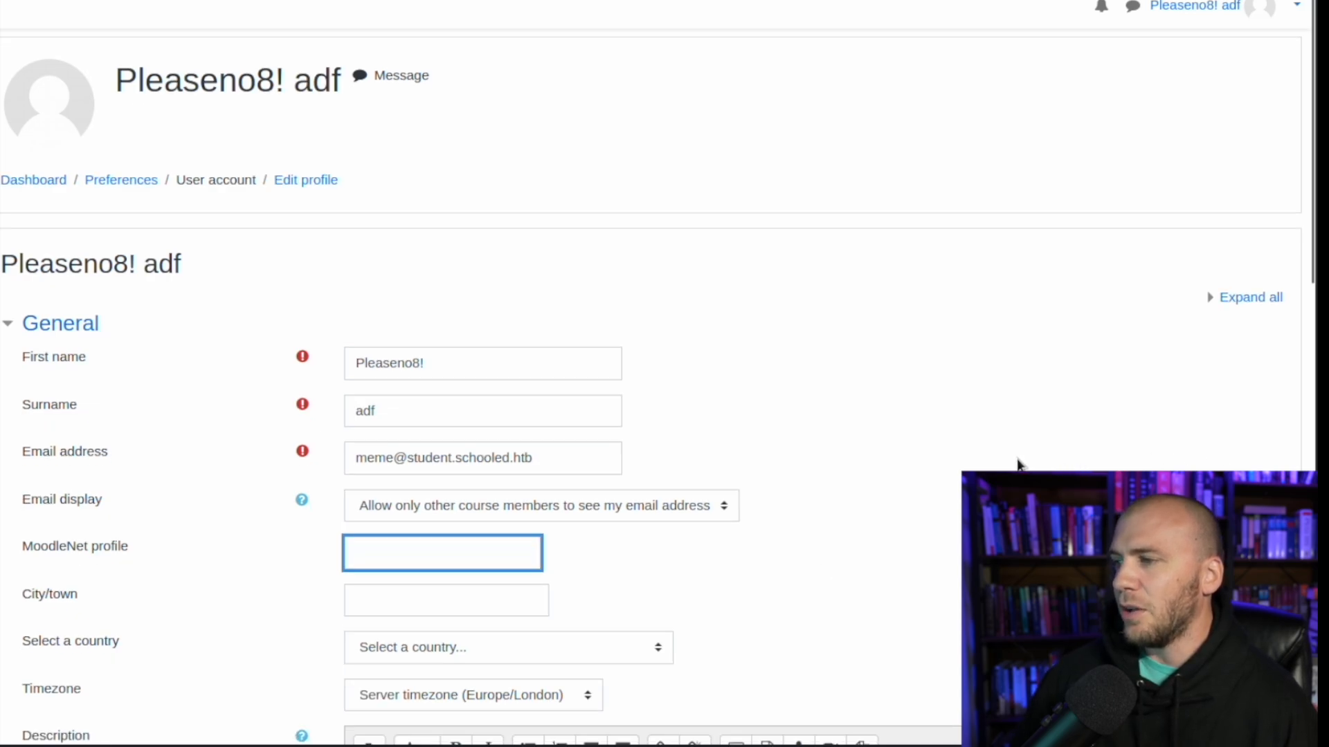
{"action": "scroll", "scroll_direction": "down", "scroll_amount": 3}
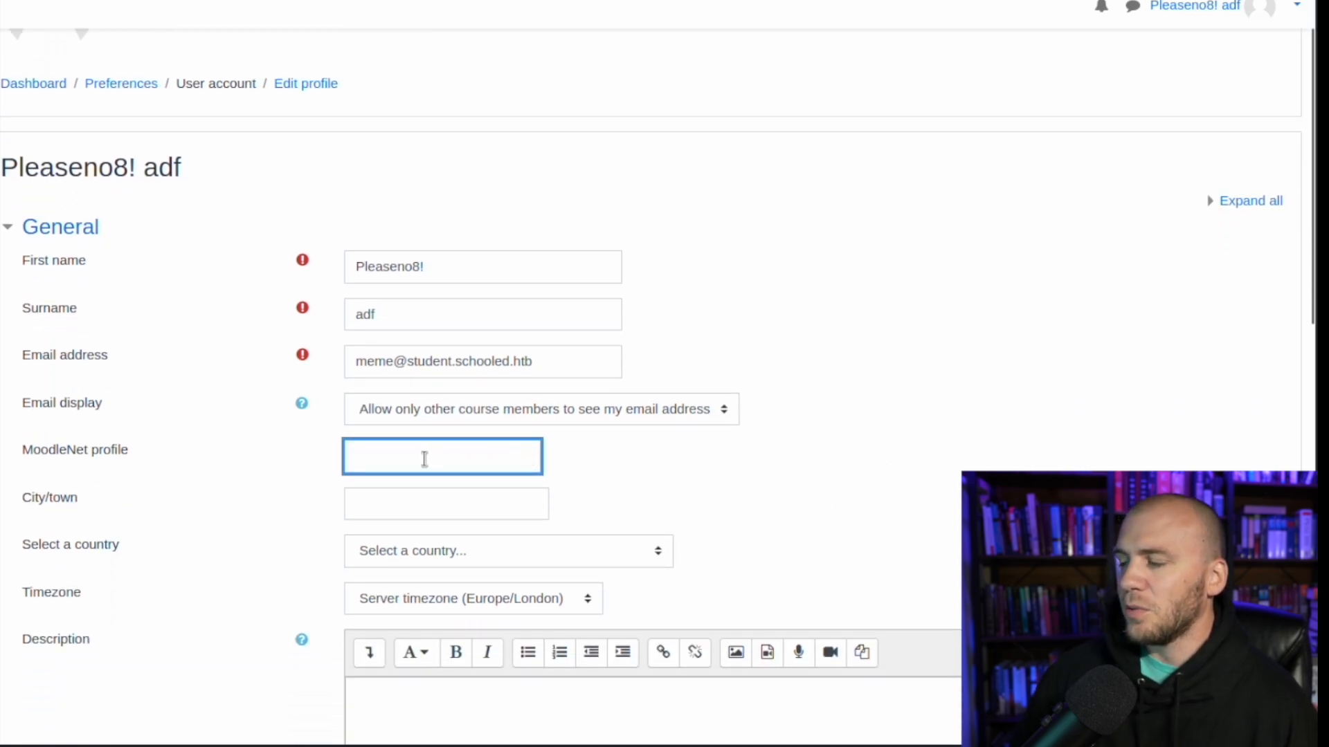
{"action": "type", "text": "<"}
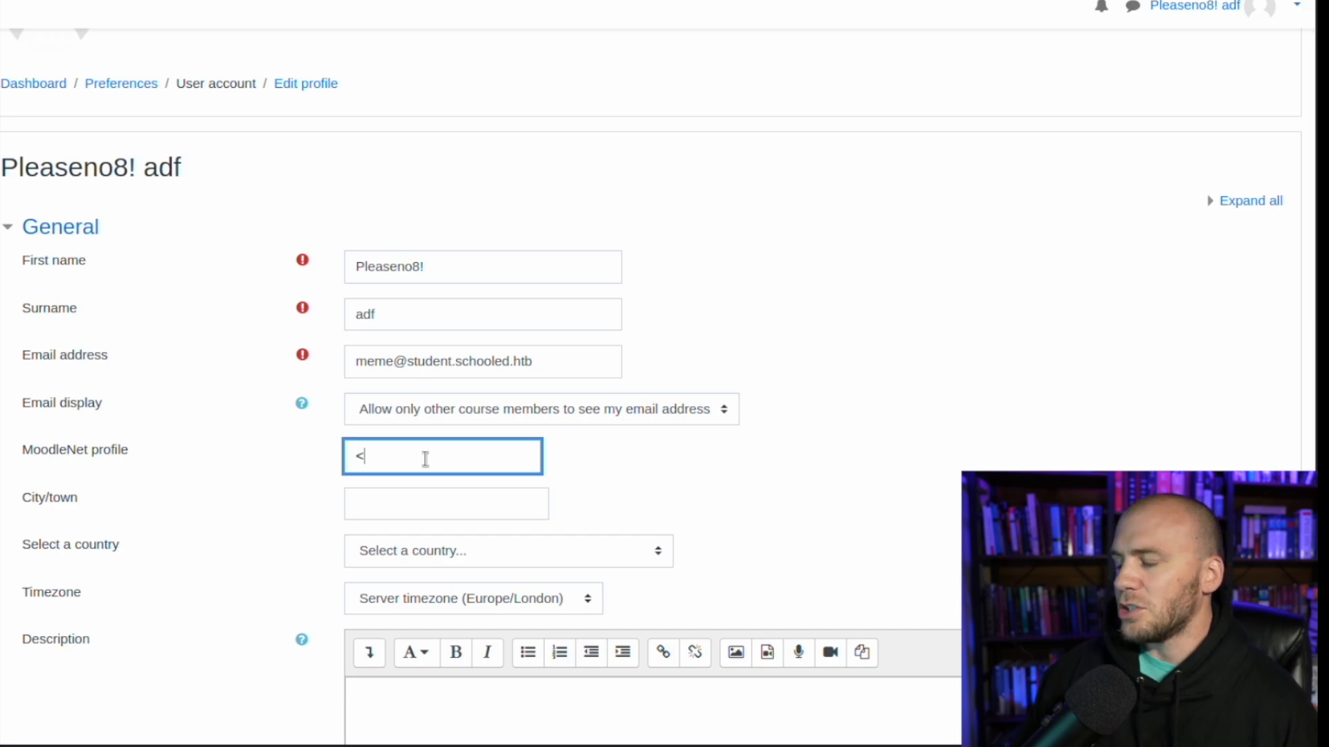
{"action": "type", "text": "script>"}
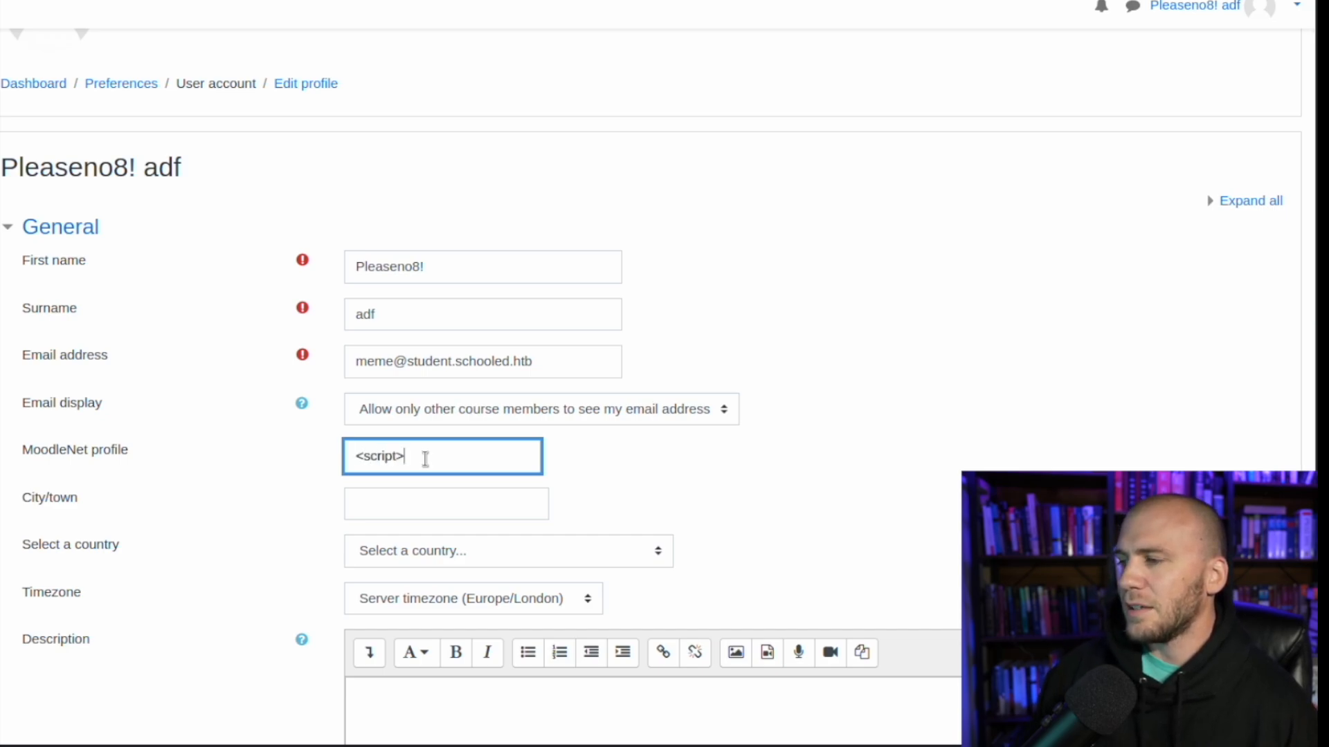
{"action": "type", "text": "</script>"}
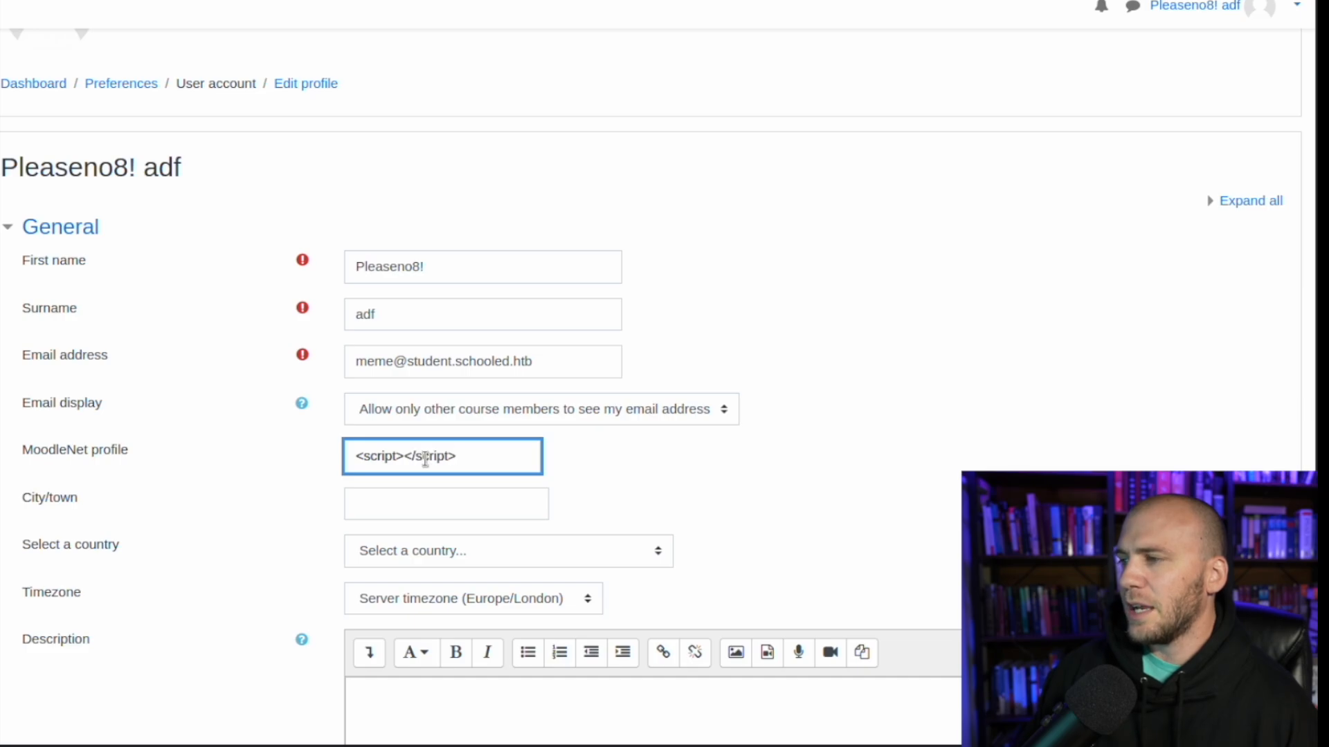
{"action": "mouse_move", "coordinate": [471, 458]}
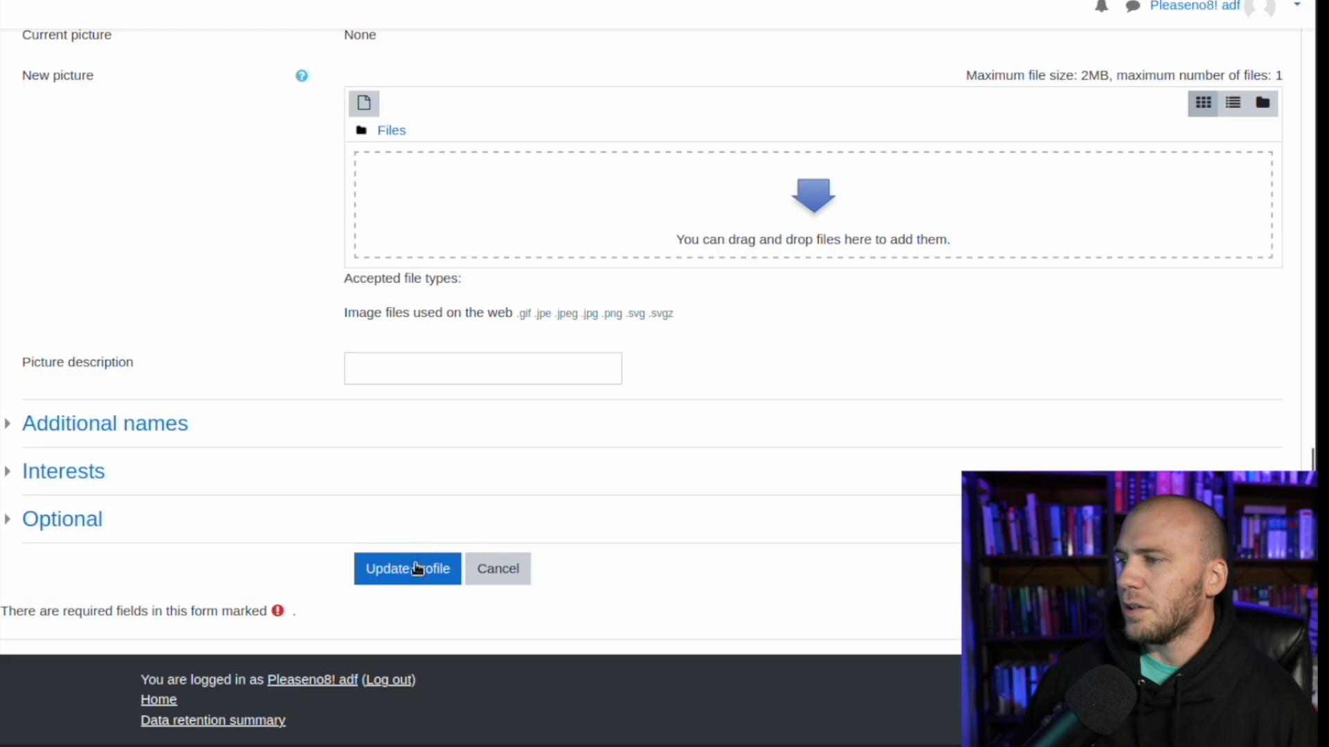
Update the profile so the injected script raises an alert, then dismiss it.
{"action": "left_click", "coordinate": [407, 569]}
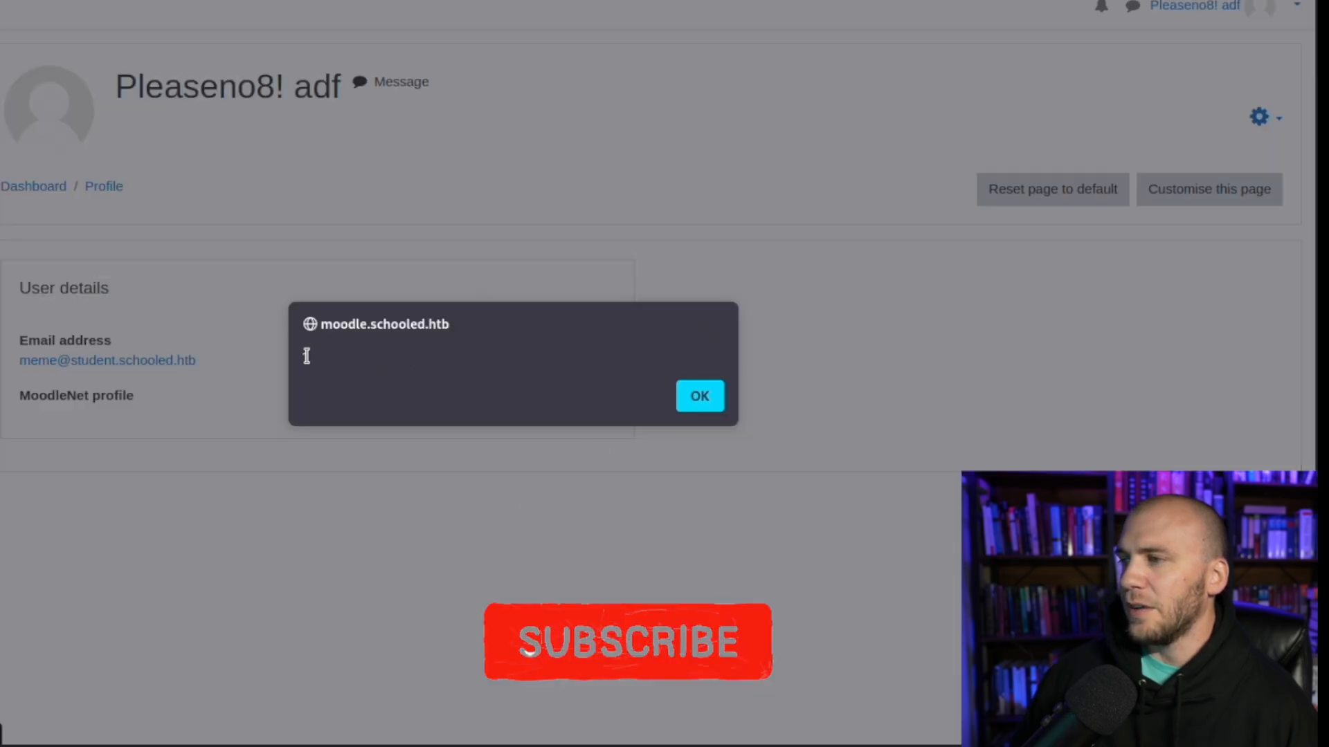
{"action": "left_click", "coordinate": [698, 396]}
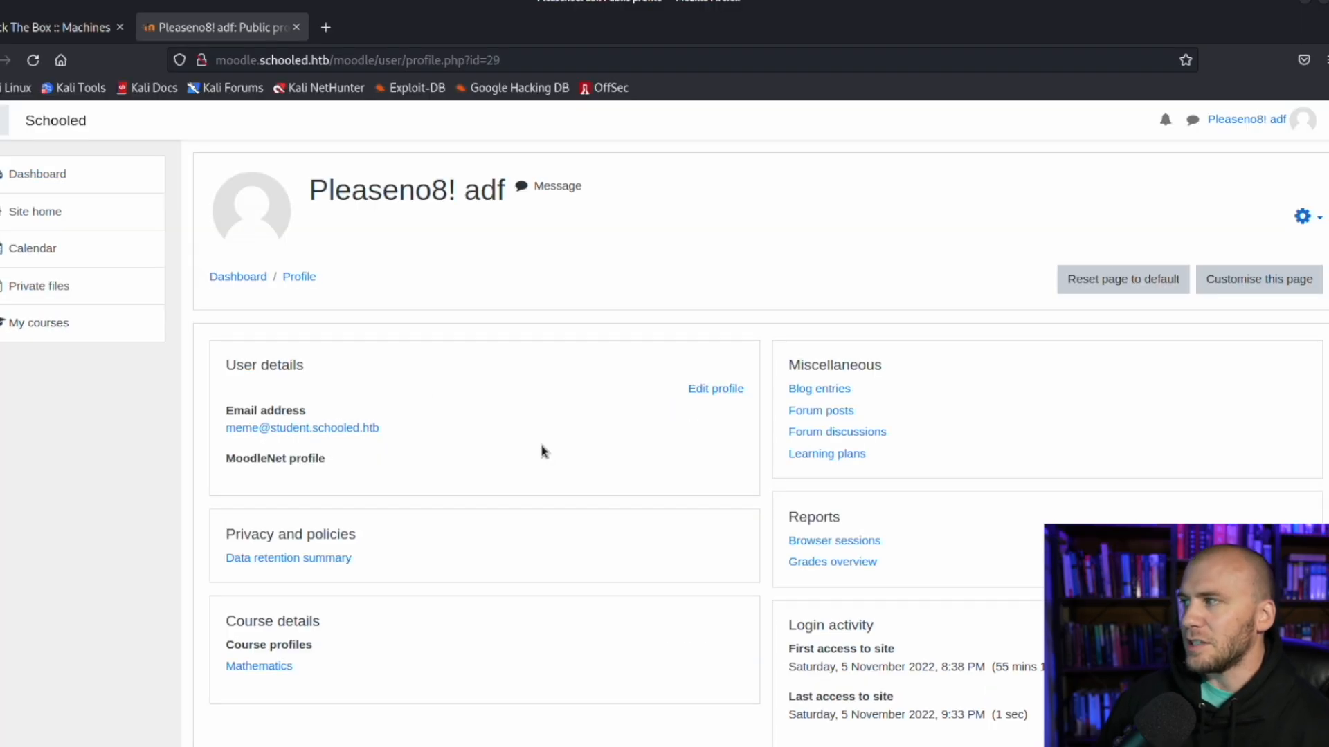
{"action": "mouse_move", "coordinate": [363, 484]}
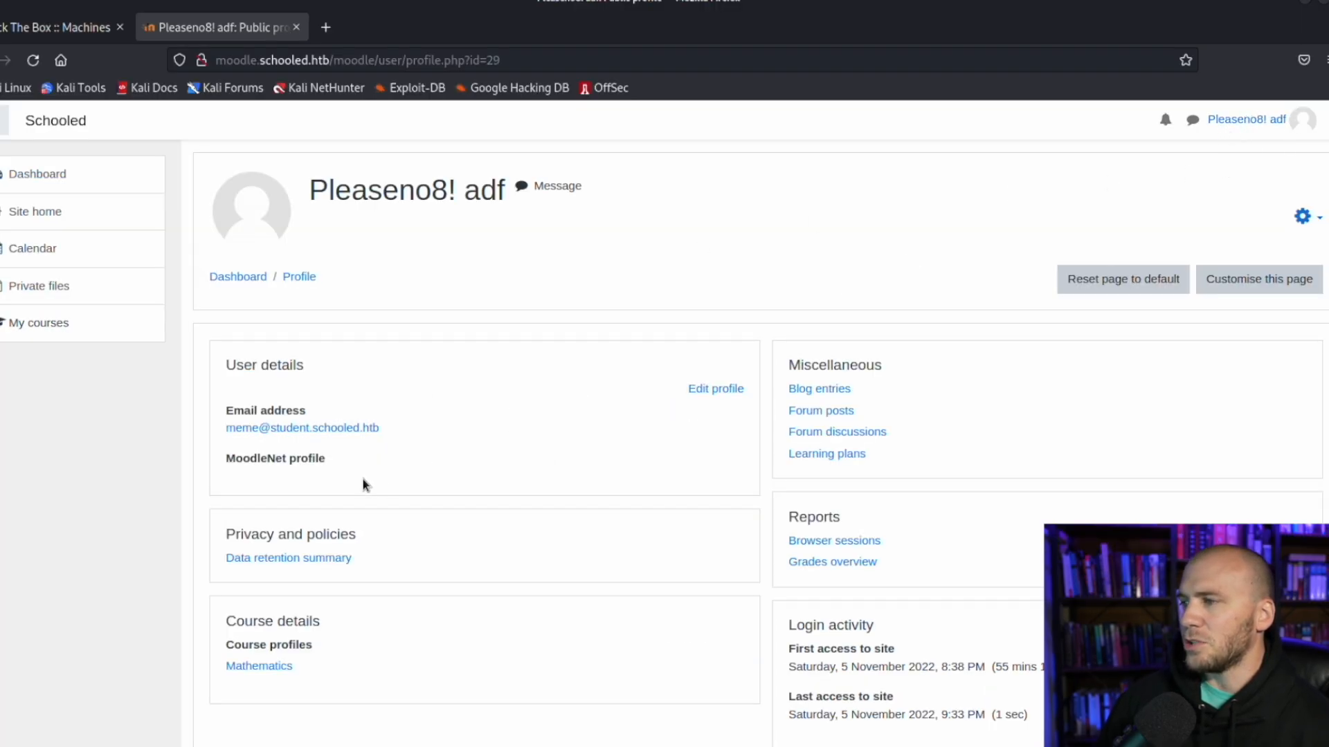
Reopen Edit profile and select the whole alert('1') script in the MoodleNet field.
{"action": "left_click", "coordinate": [714, 388]}
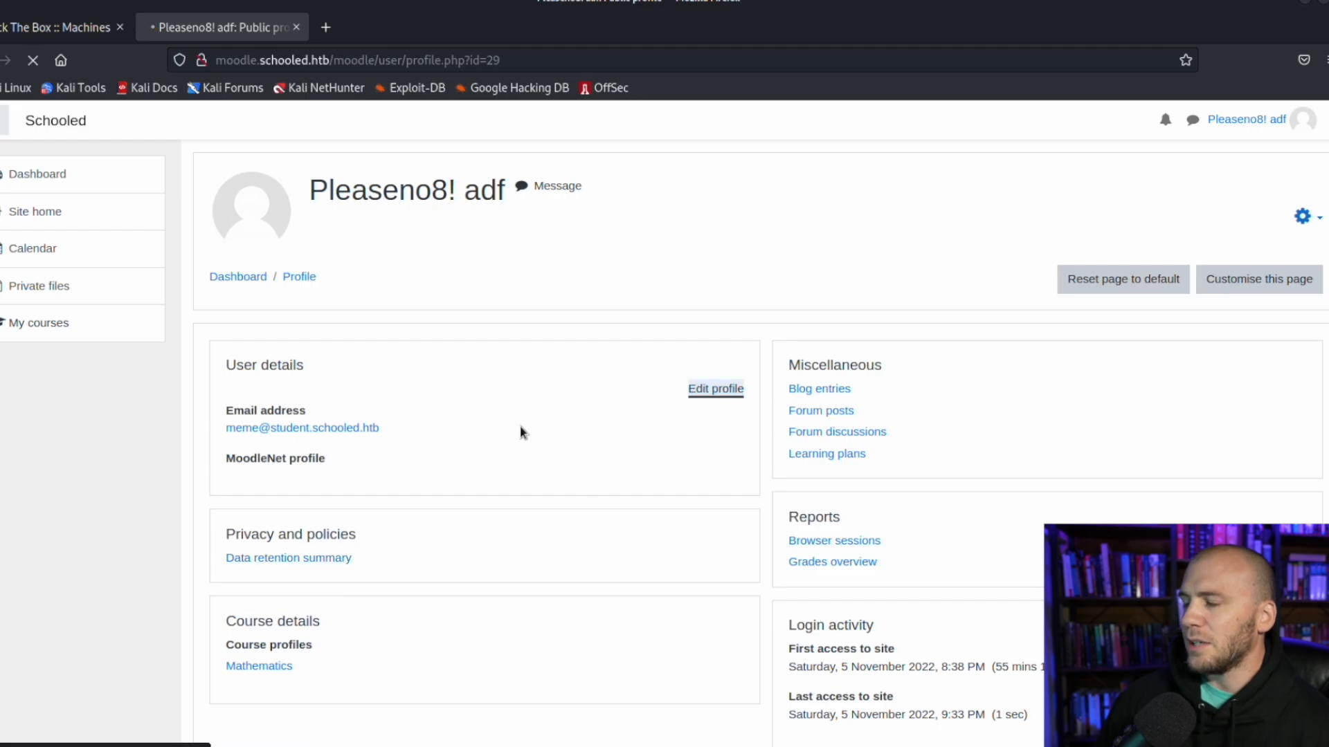
{"action": "left_click", "coordinate": [714, 389]}
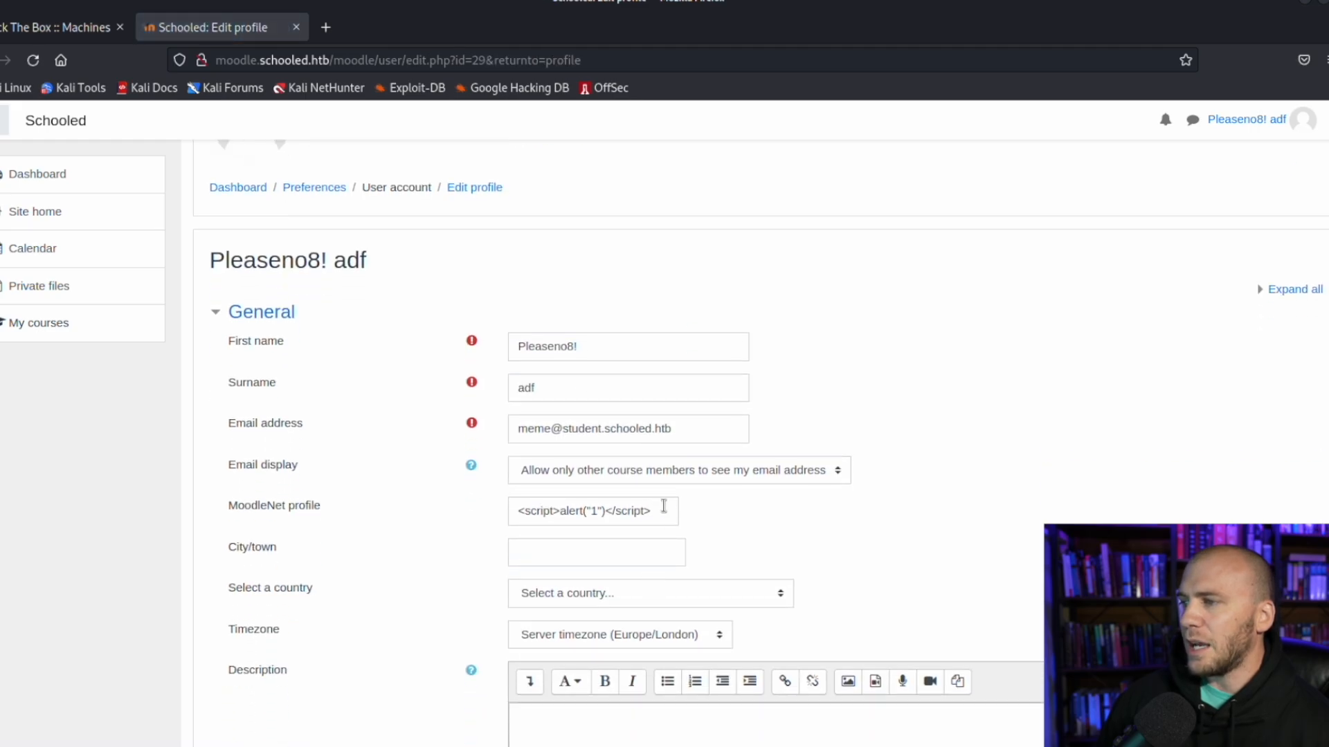
{"action": "triple_click", "coordinate": [593, 510]}
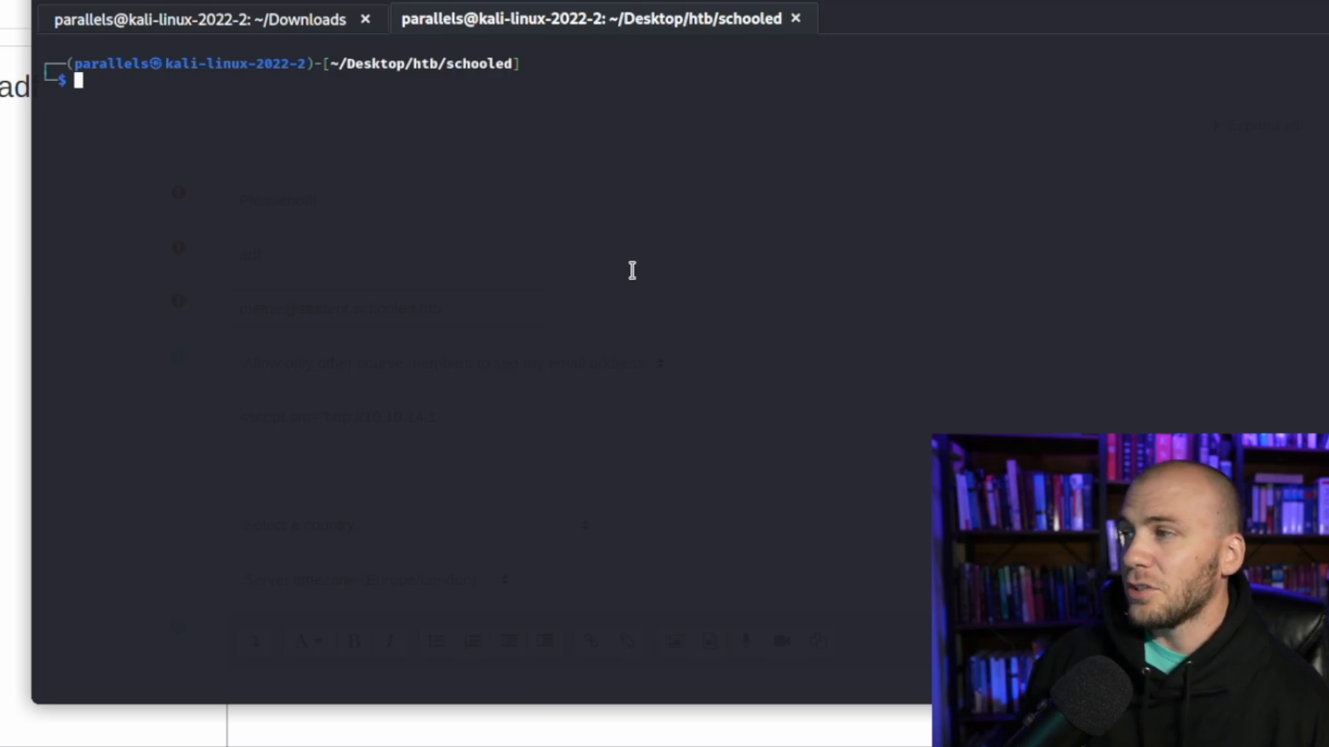
Write xss.js with a document.write img line sending document.cookie to 10.10.14.13, then close gedit.
{"action": "type", "text": "gedit x"}
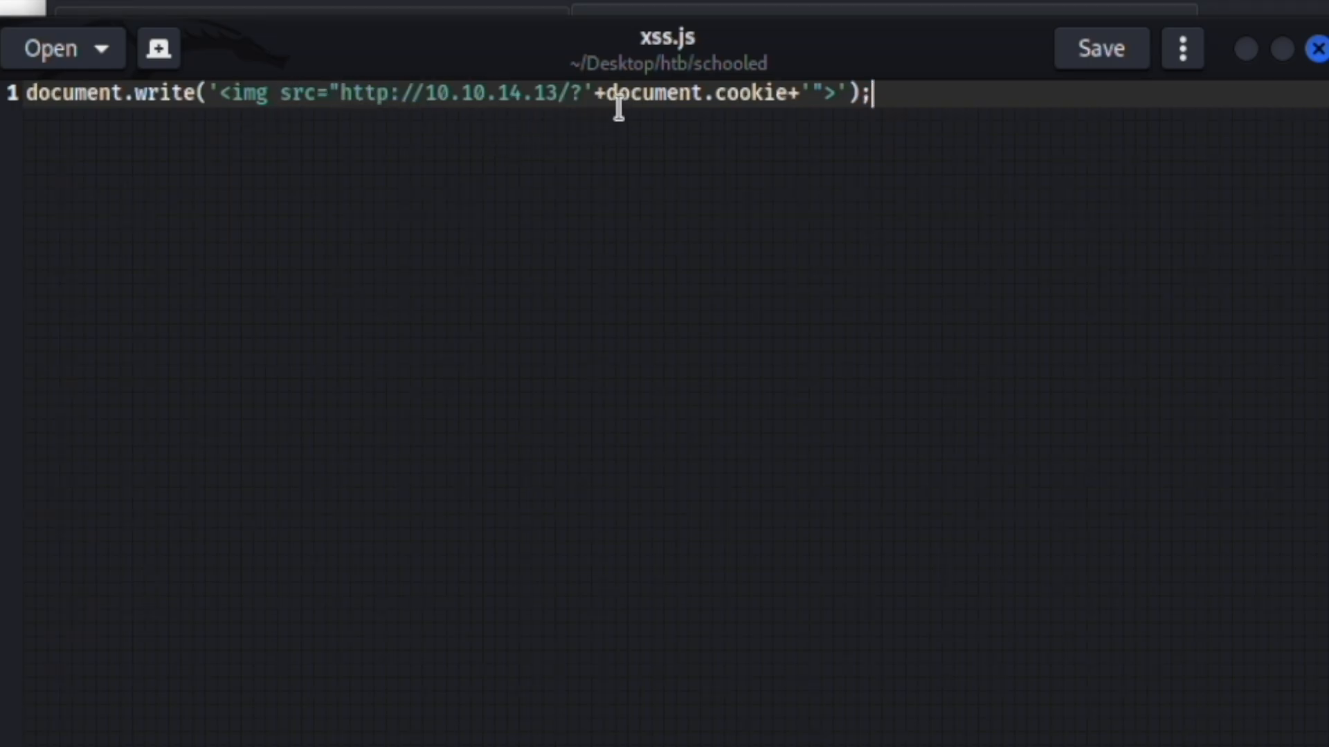
{"action": "double_click", "coordinate": [695, 93]}
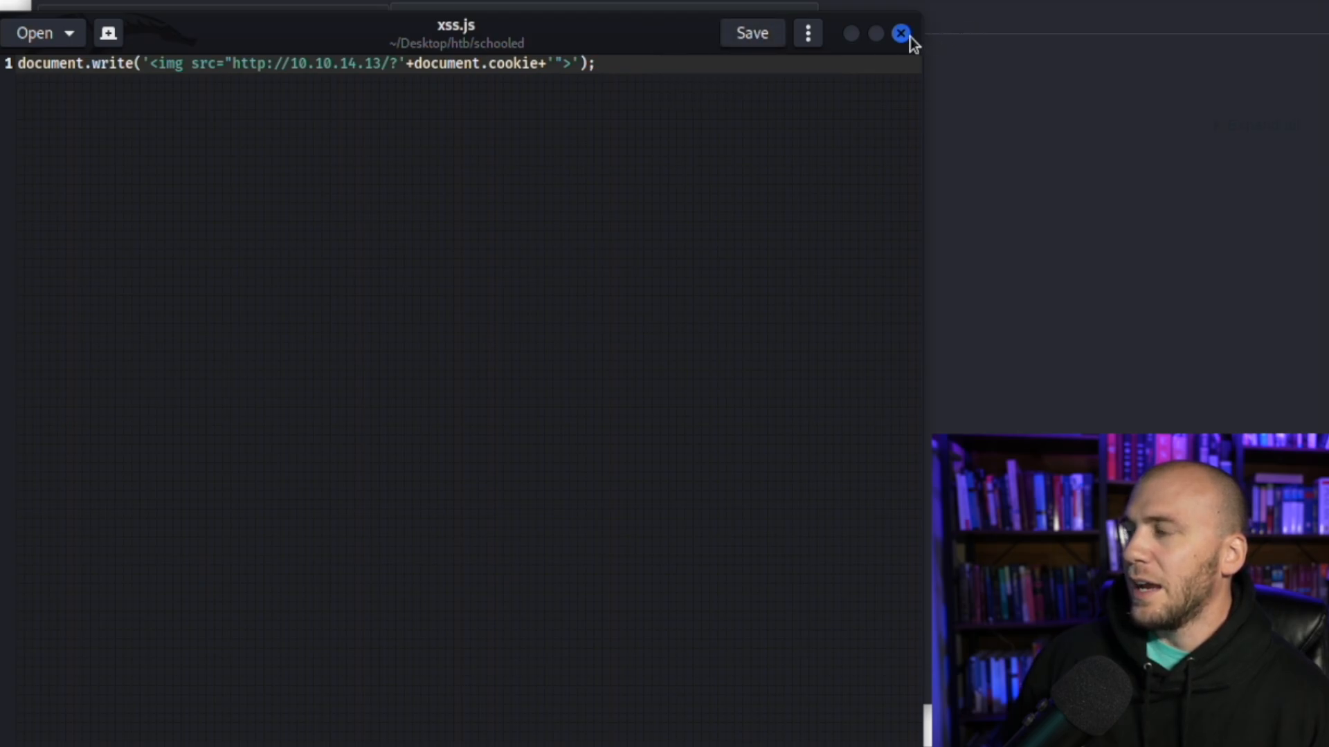
{"action": "left_click", "coordinate": [901, 33]}
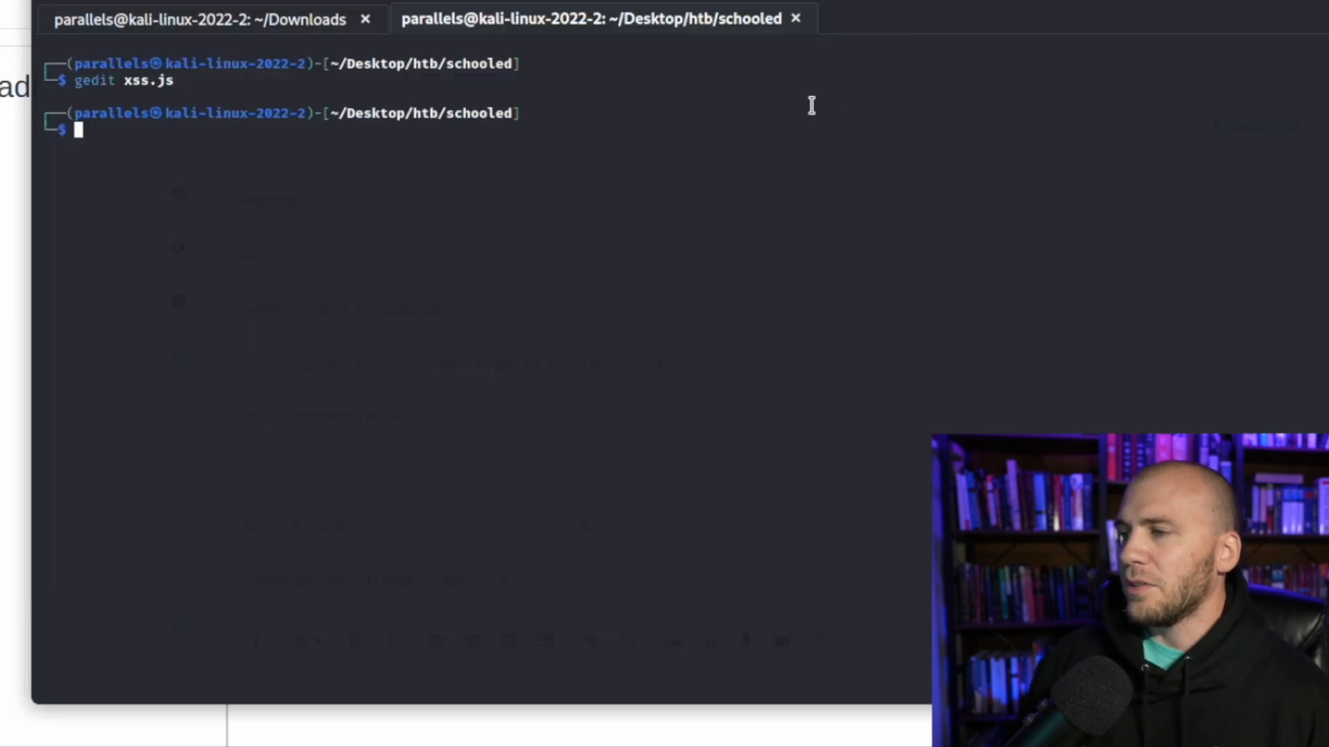
Start sudo python2 -m SimpleHTTPServer 80 in the schooled folder and return to the MoodleNet field.
{"action": "type", "text": "sudo python2 -m SimpleHTTPServer 80"}
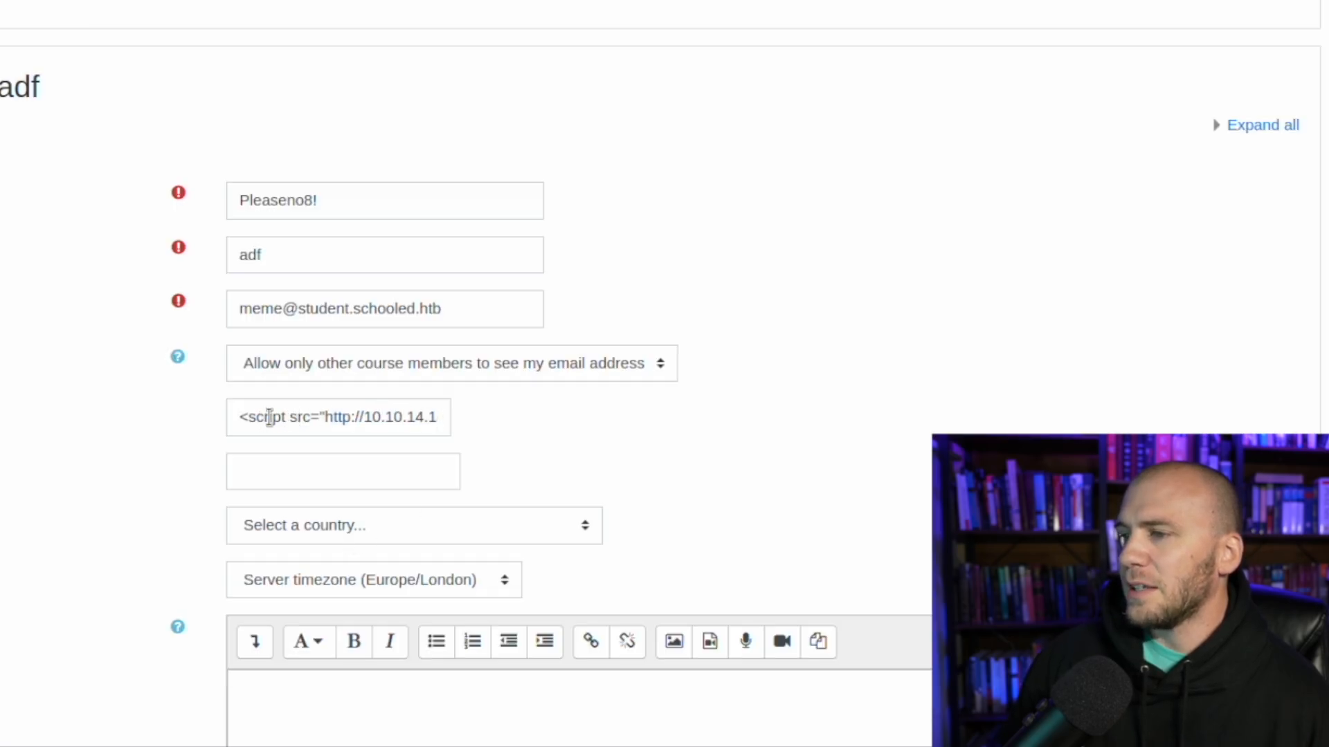
{"action": "left_click", "coordinate": [338, 416]}
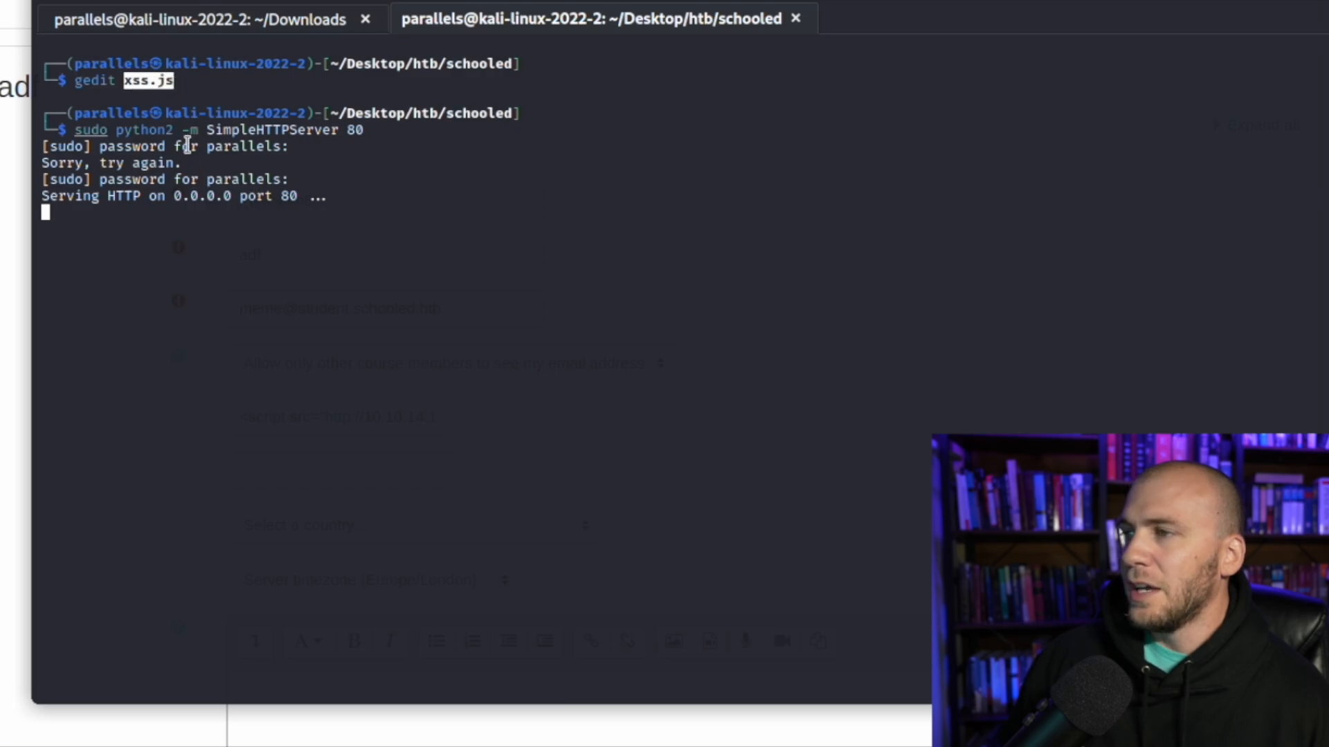
{"action": "mouse_move", "coordinate": [141, 224]}
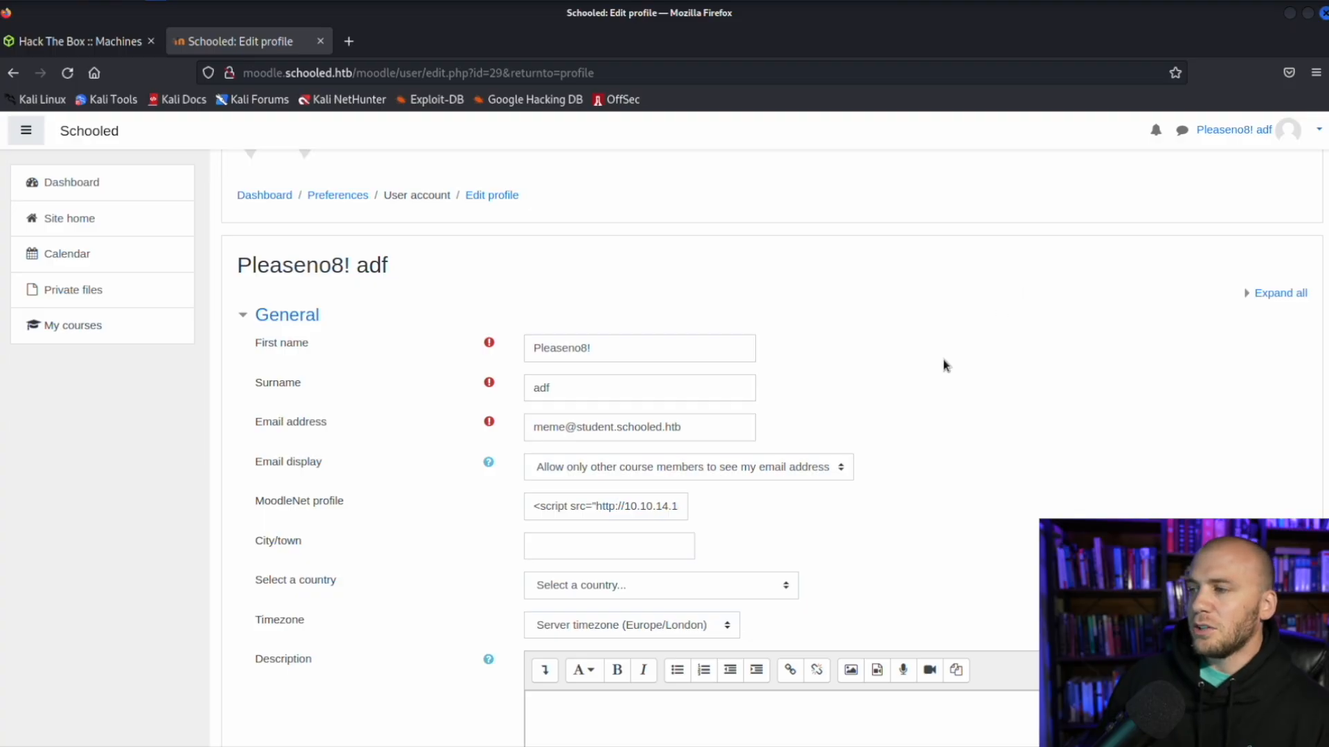
Update the profile with the script src payload so xss.js is fetched and the MoodleSession cookie captured.
{"action": "scroll", "scroll_direction": "down", "scroll_amount": 3}
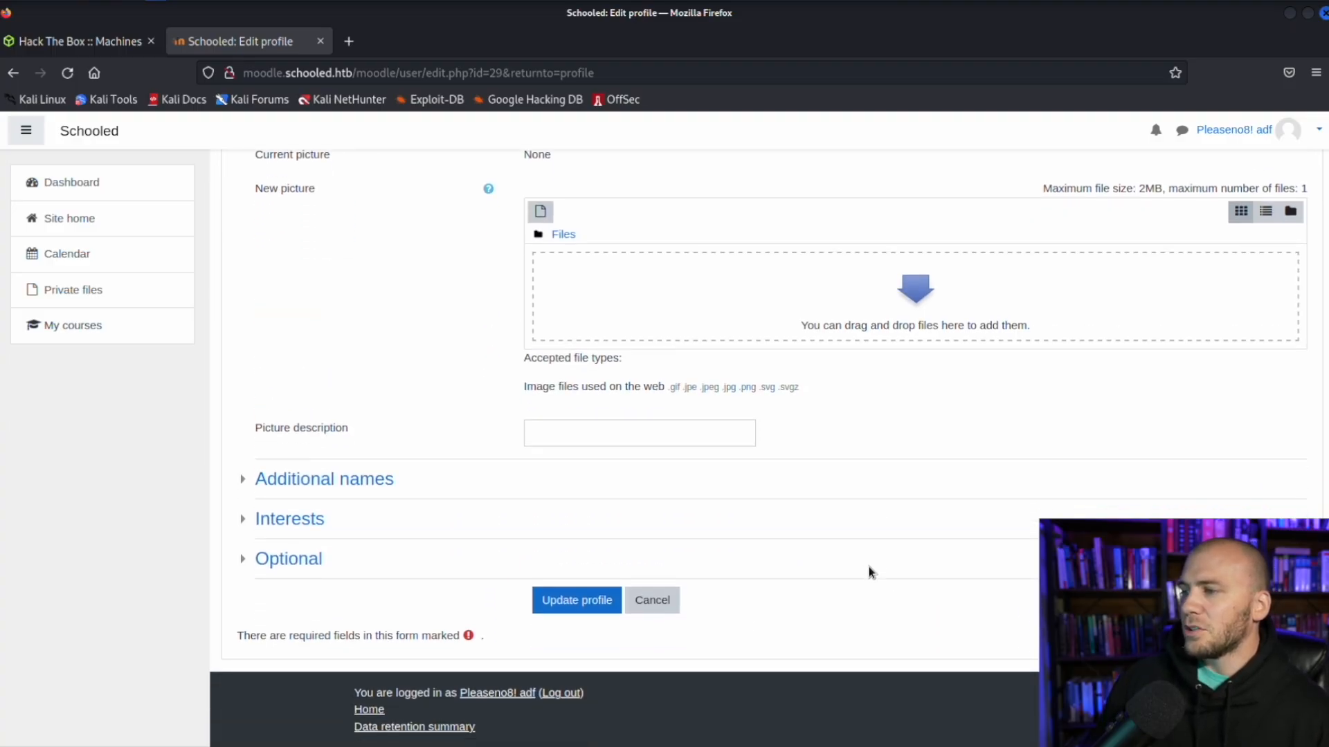
{"action": "left_click", "coordinate": [575, 600]}
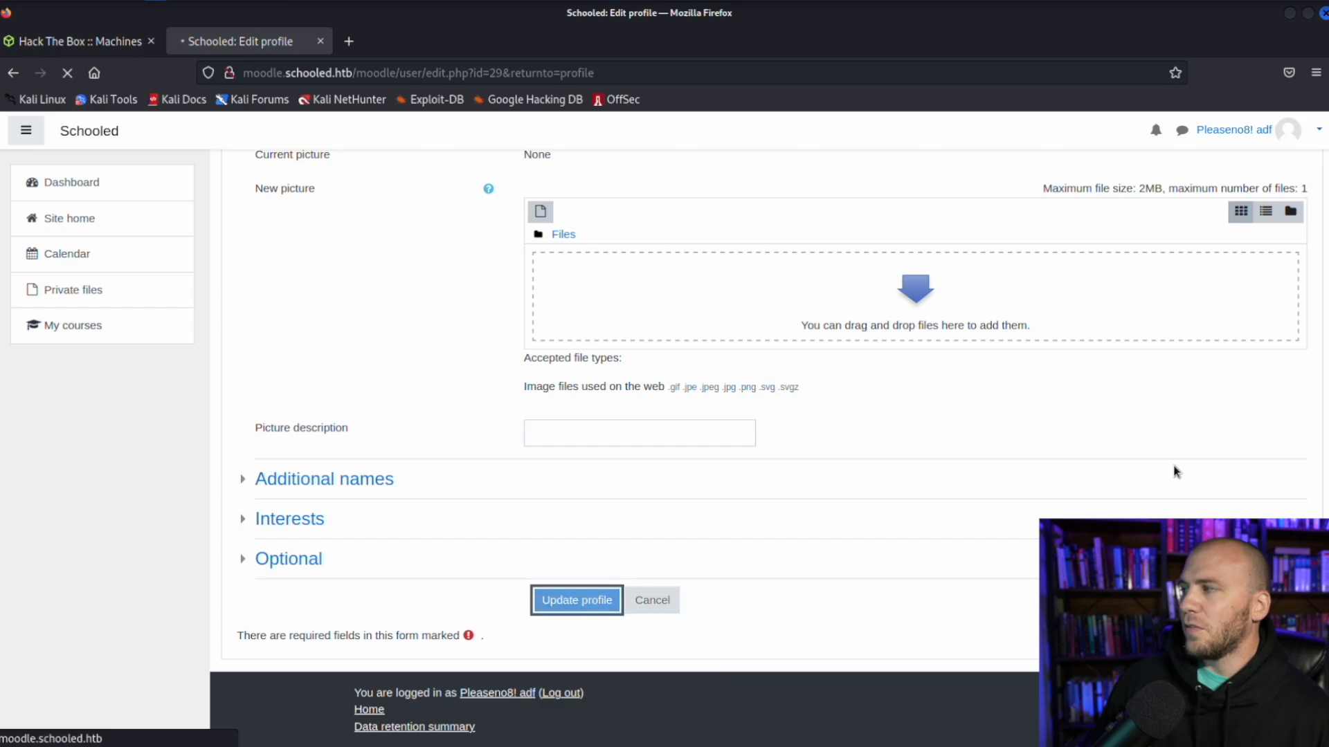
{"action": "left_click", "coordinate": [576, 599]}
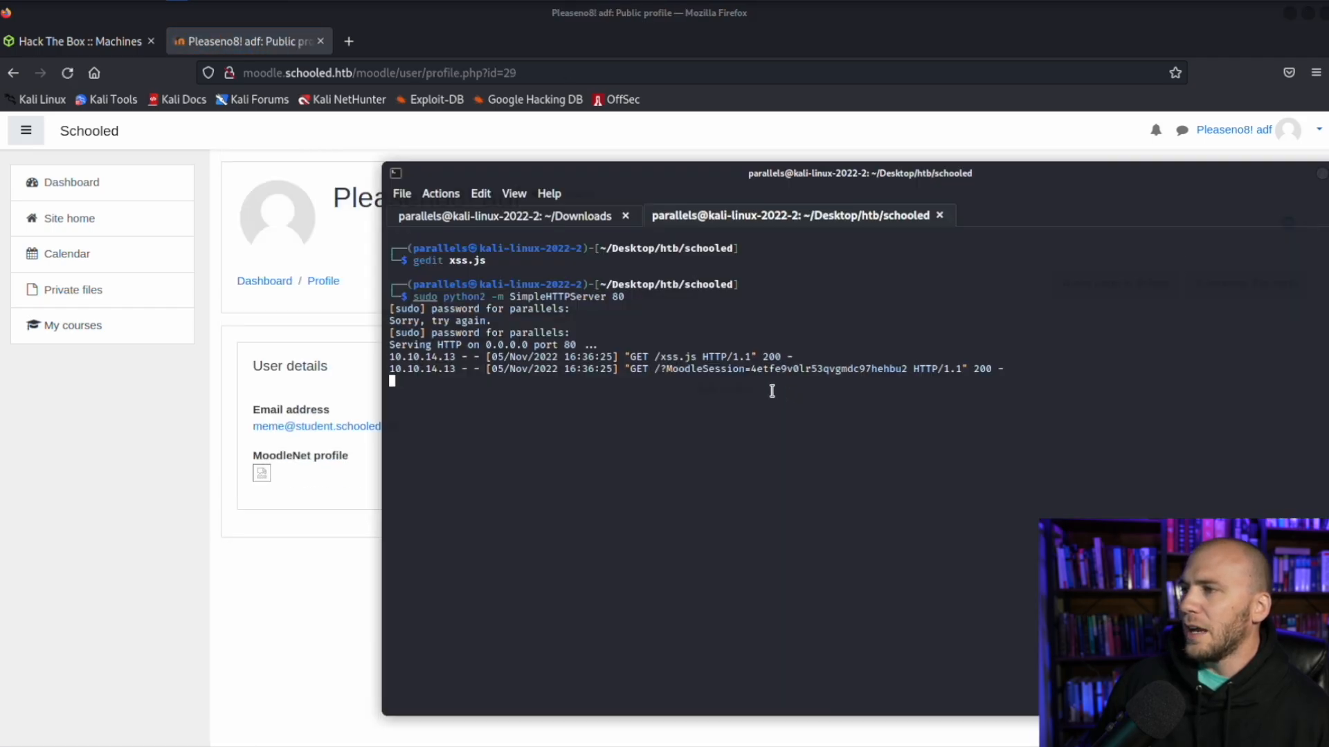
Select the leaked MoodleSession value in the request log and copy it.
{"action": "left_click_drag", "start_coordinate": [750, 368], "coordinate": [864, 368]}
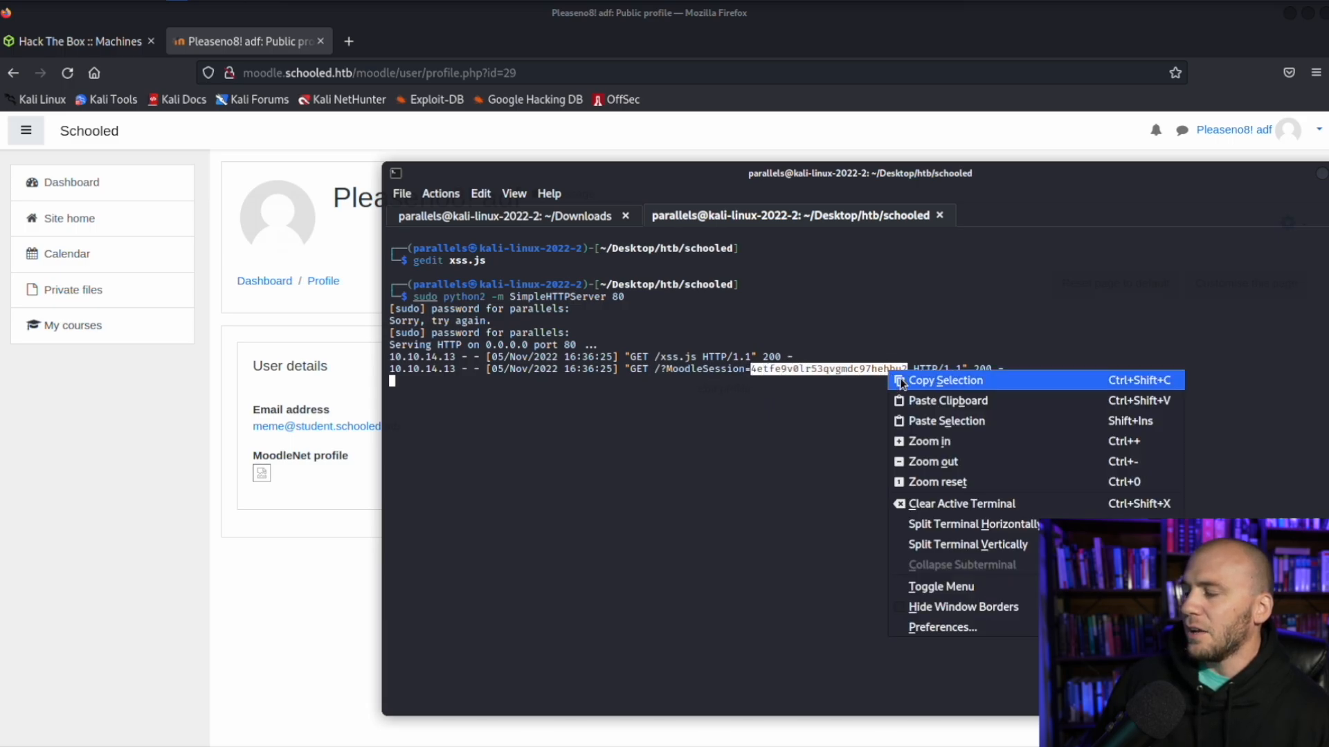
{"action": "left_click", "coordinate": [943, 379]}
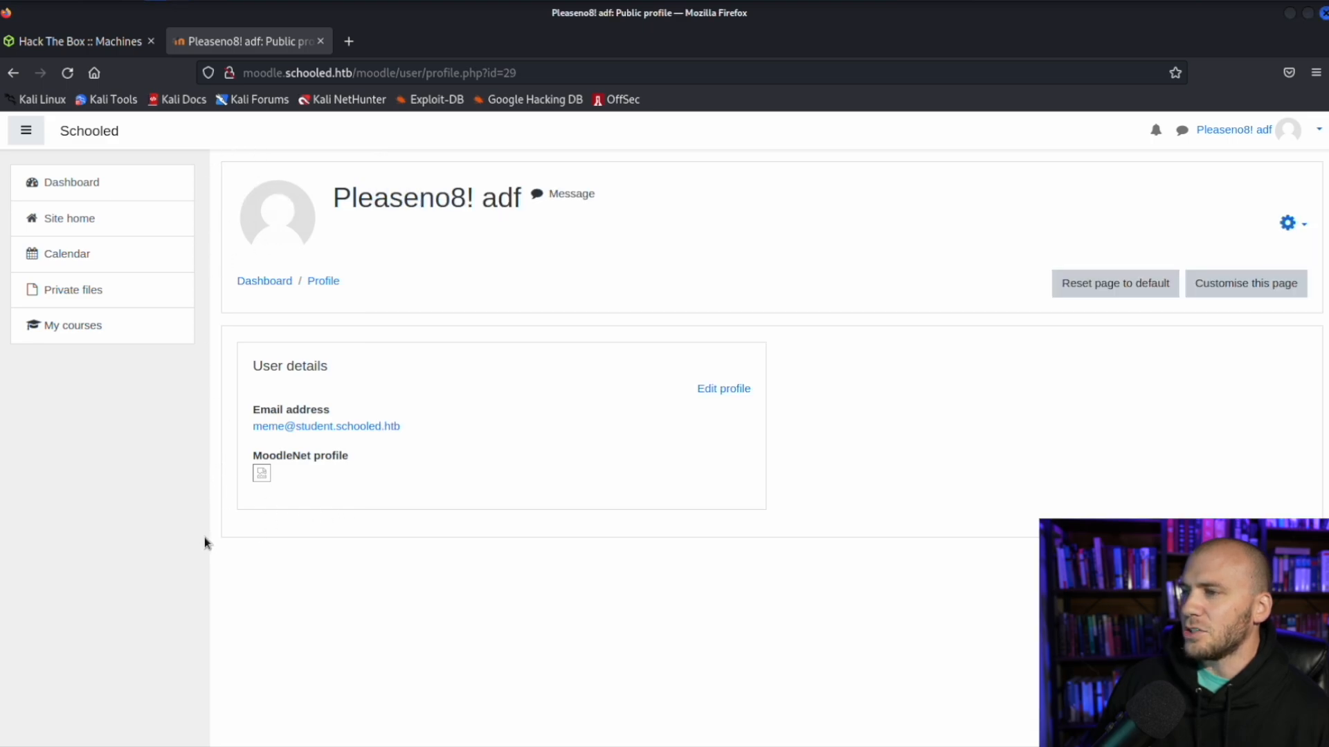
{"action": "mouse_move", "coordinate": [498, 381]}
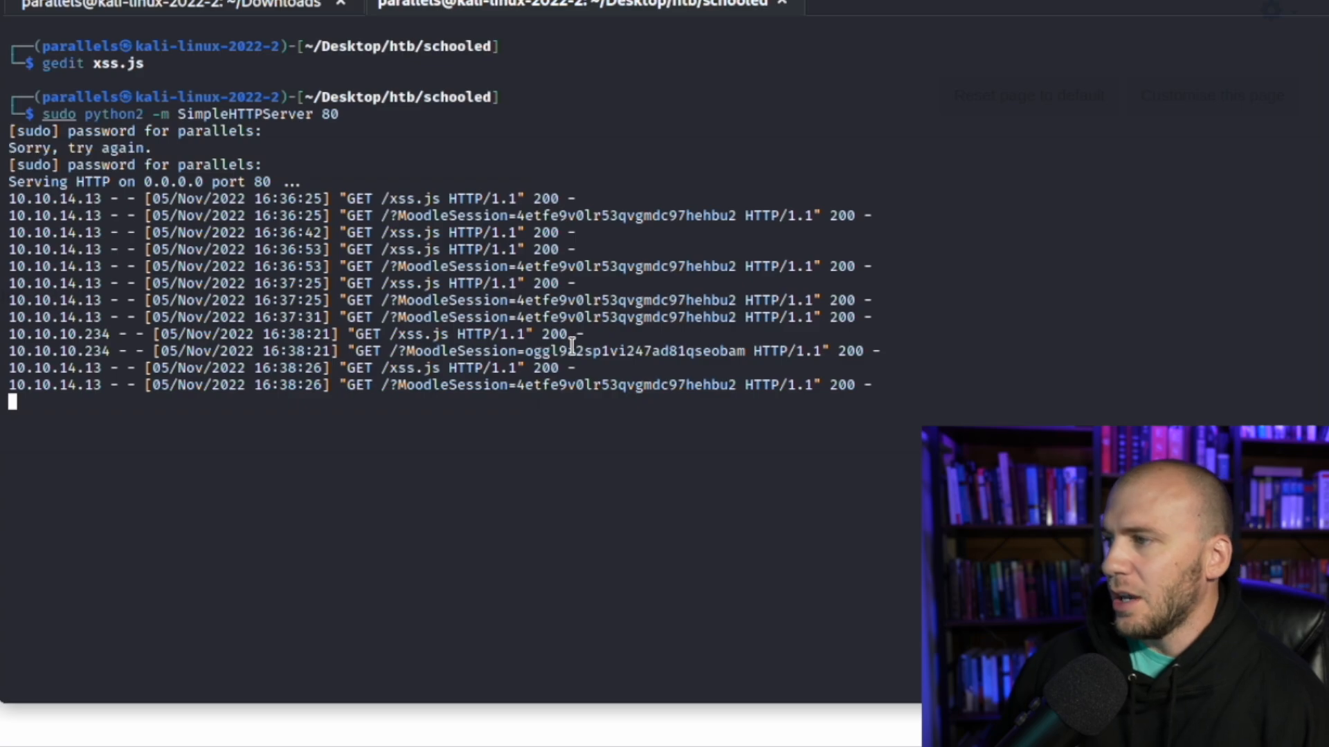
Select the MoodleSession value leaked by host 10.10.10.234 in the log.
{"action": "double_click", "coordinate": [634, 350]}
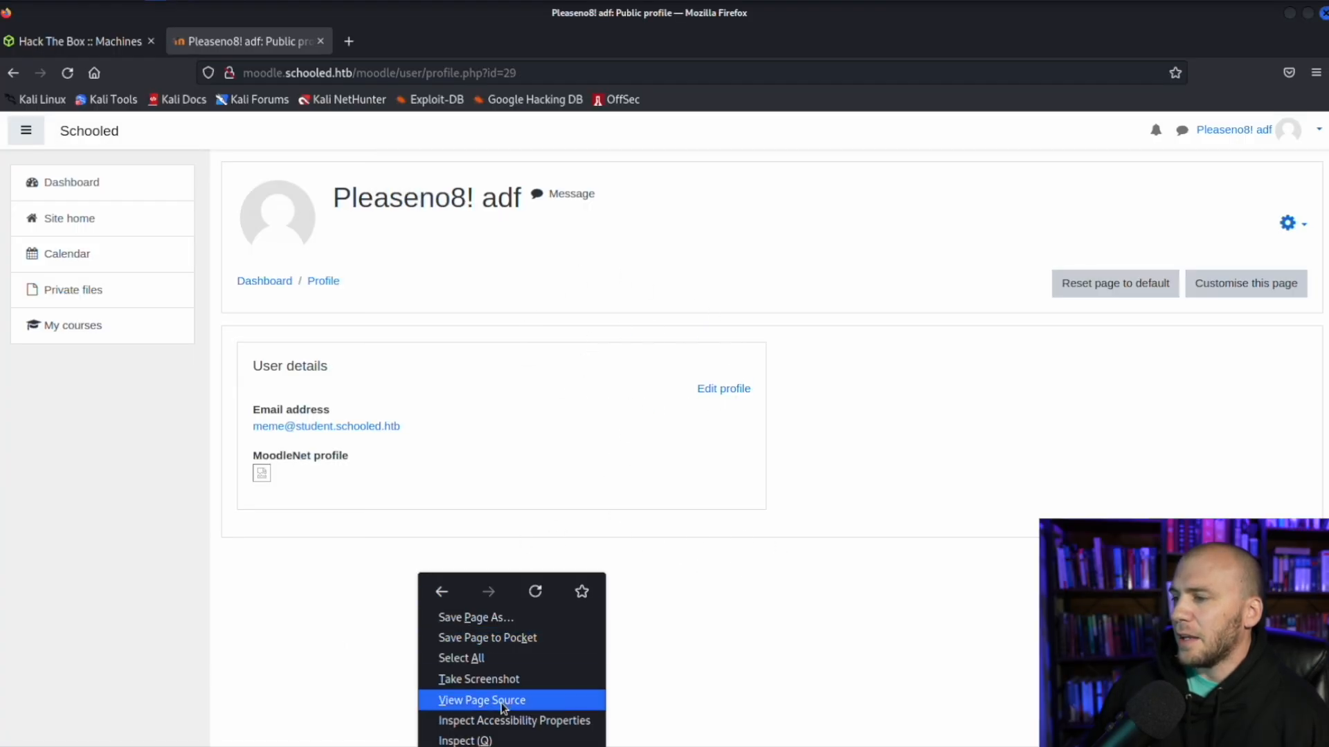
Replace the site's MoodleSession cookie in DevTools Storage with the stolen 10.10.10.234 value and reload.
{"action": "left_click", "coordinate": [463, 739]}
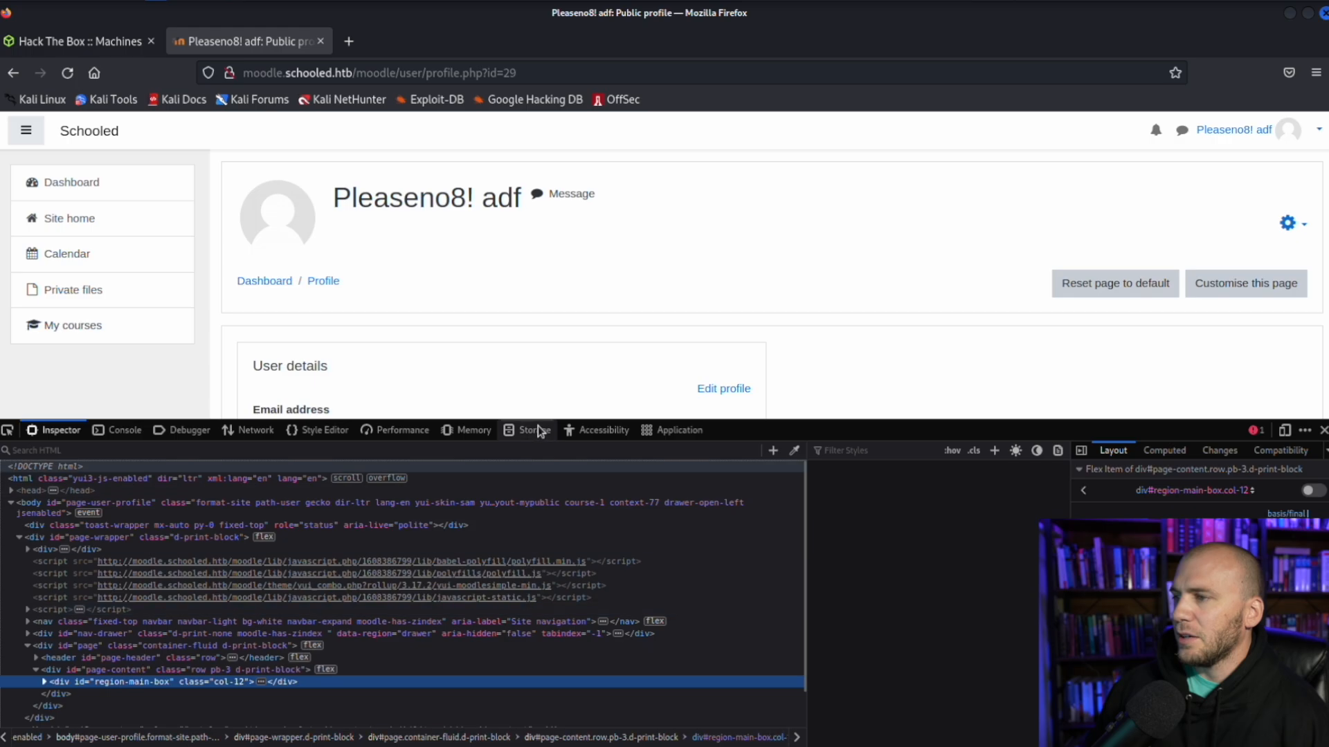
{"action": "left_click", "coordinate": [533, 430]}
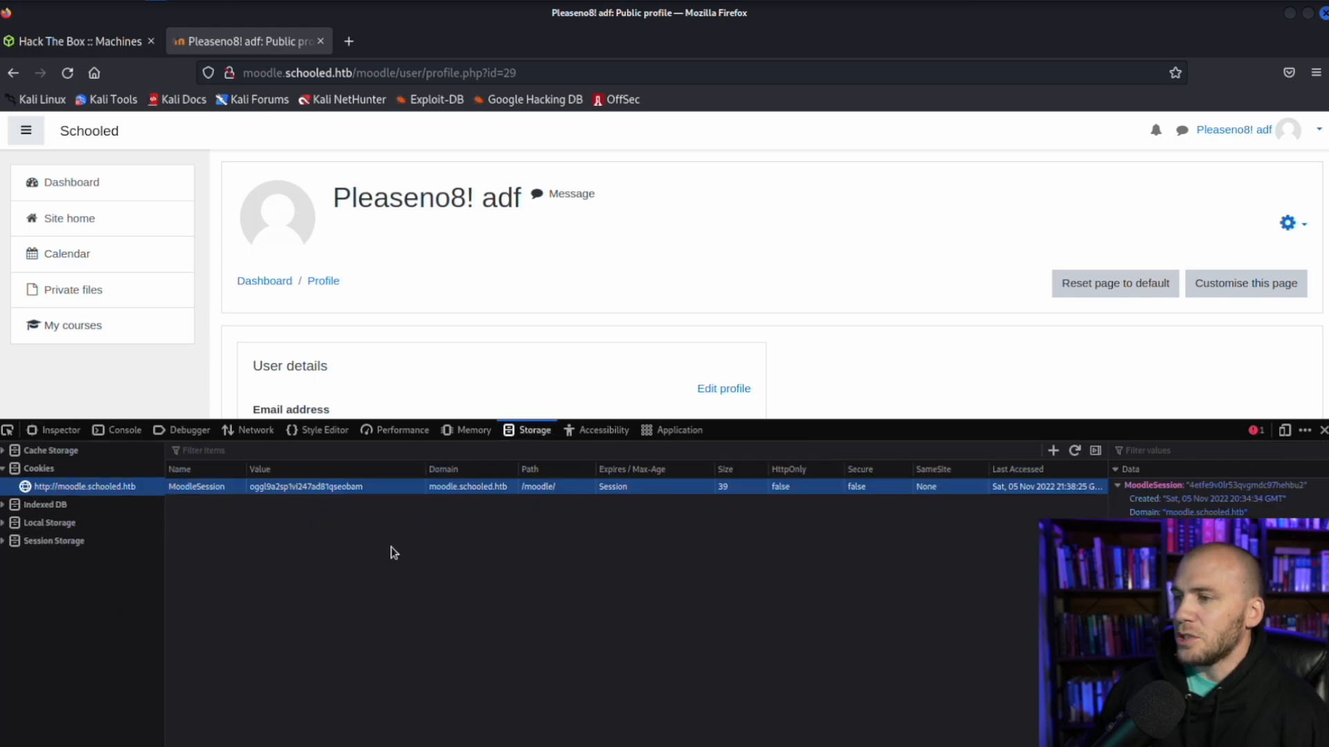
{"action": "left_click", "coordinate": [66, 73]}
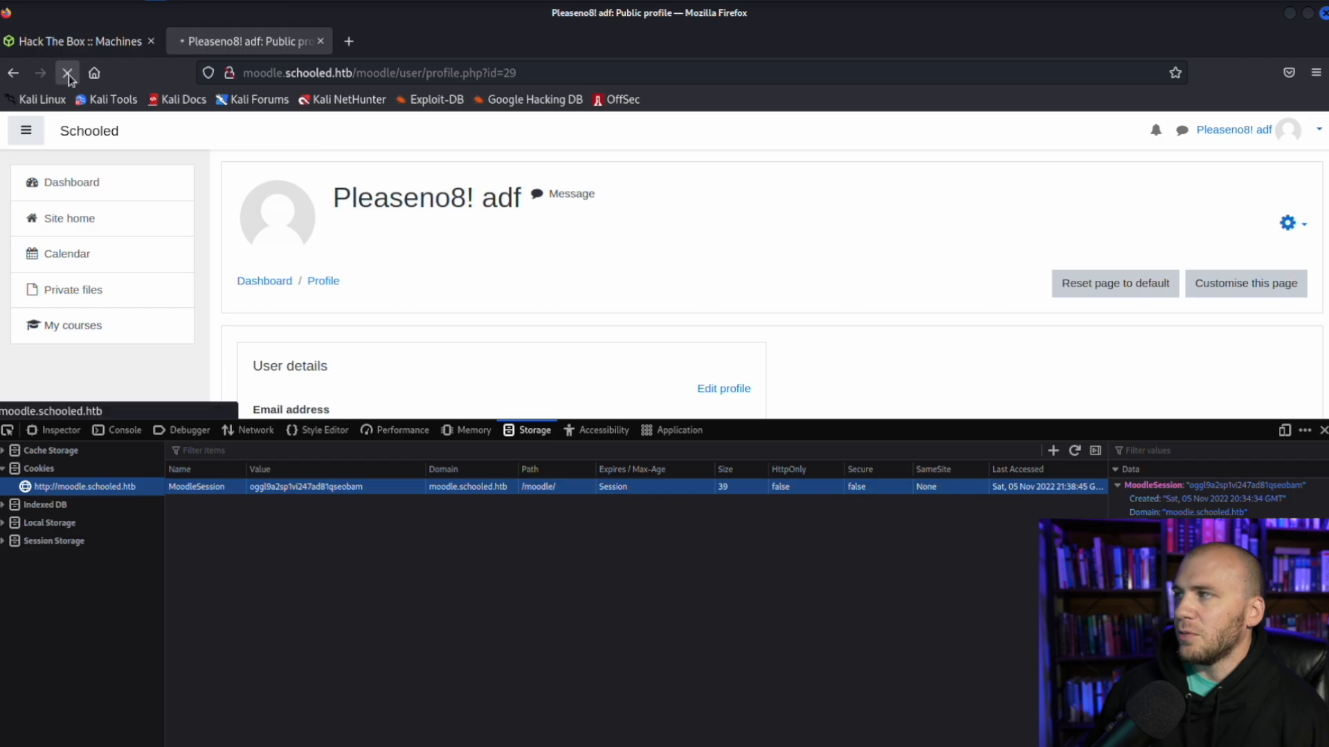